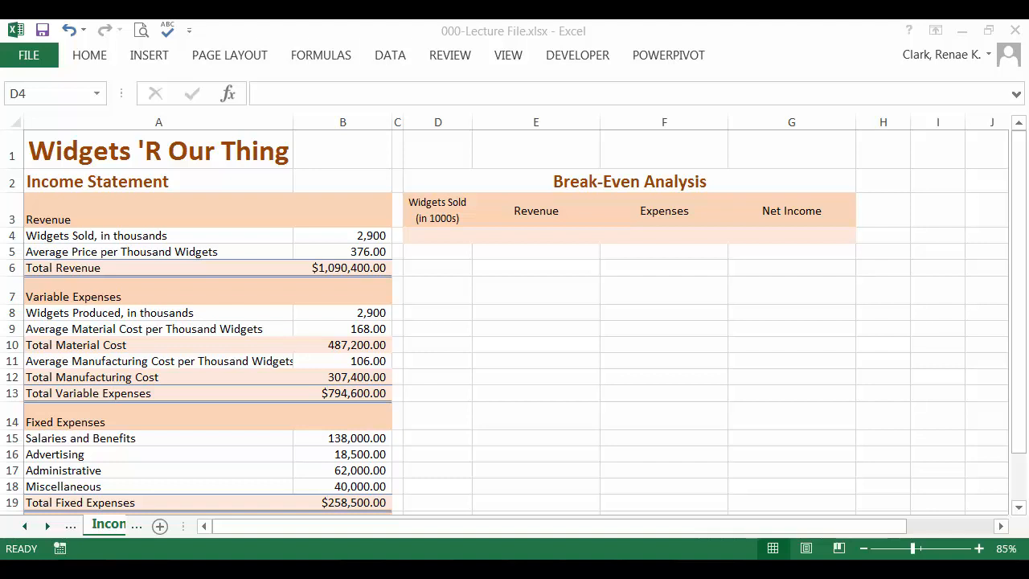
{"action": "mouse_move", "coordinate": [708, 497]}
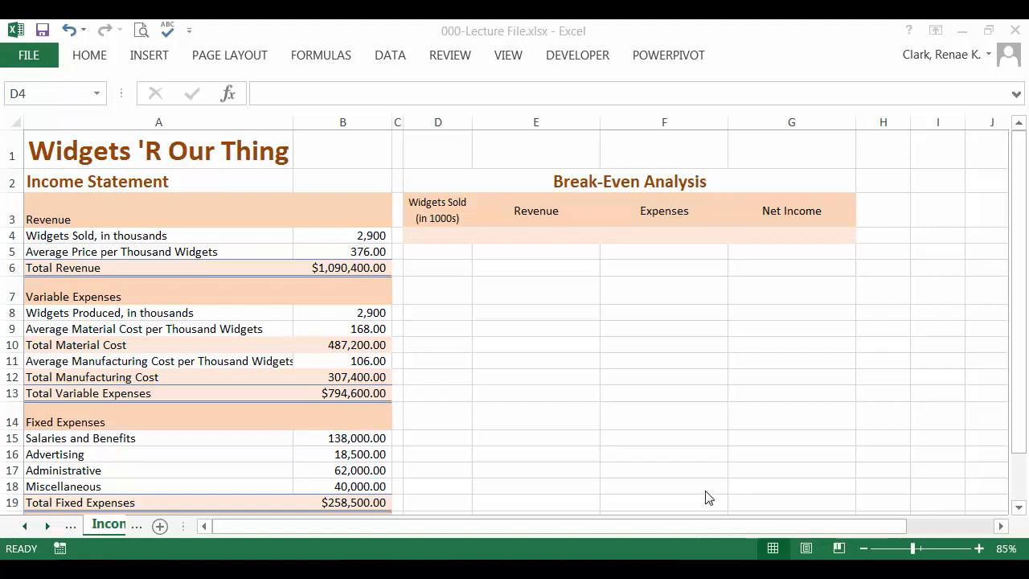
{"action": "mouse_move", "coordinate": [625, 190]}
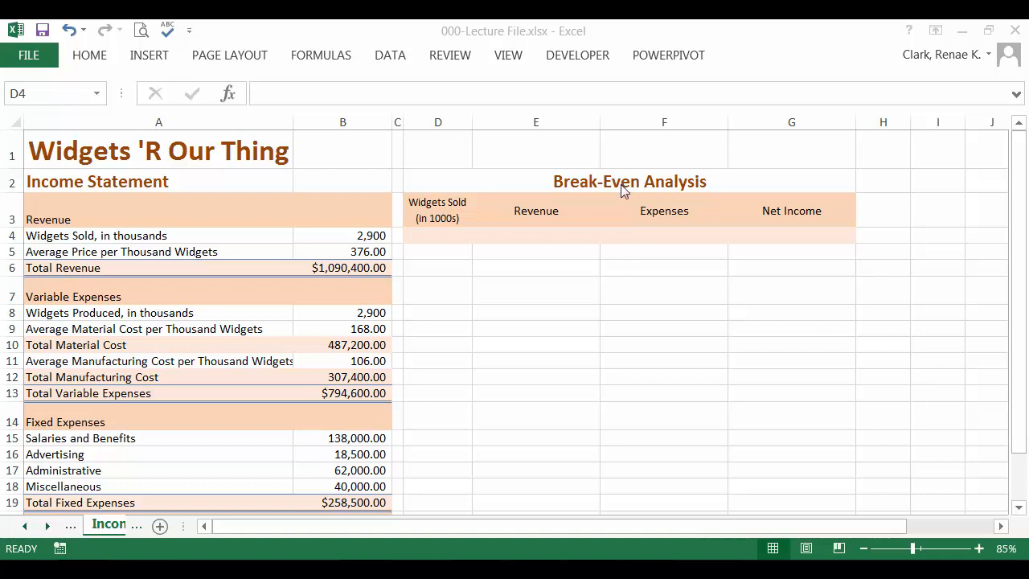
{"action": "mouse_move", "coordinate": [623, 200]}
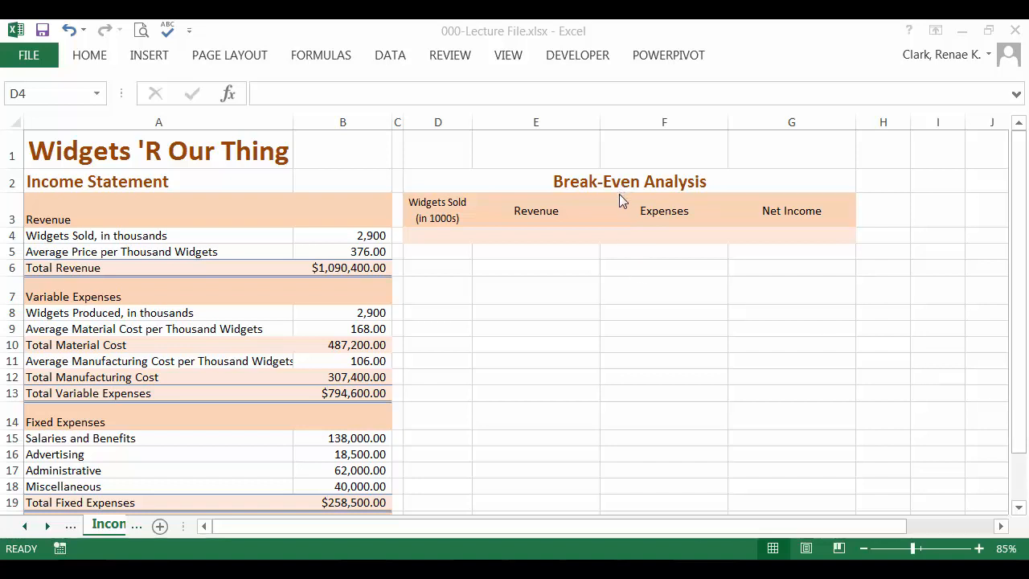
{"action": "mouse_move", "coordinate": [615, 224]}
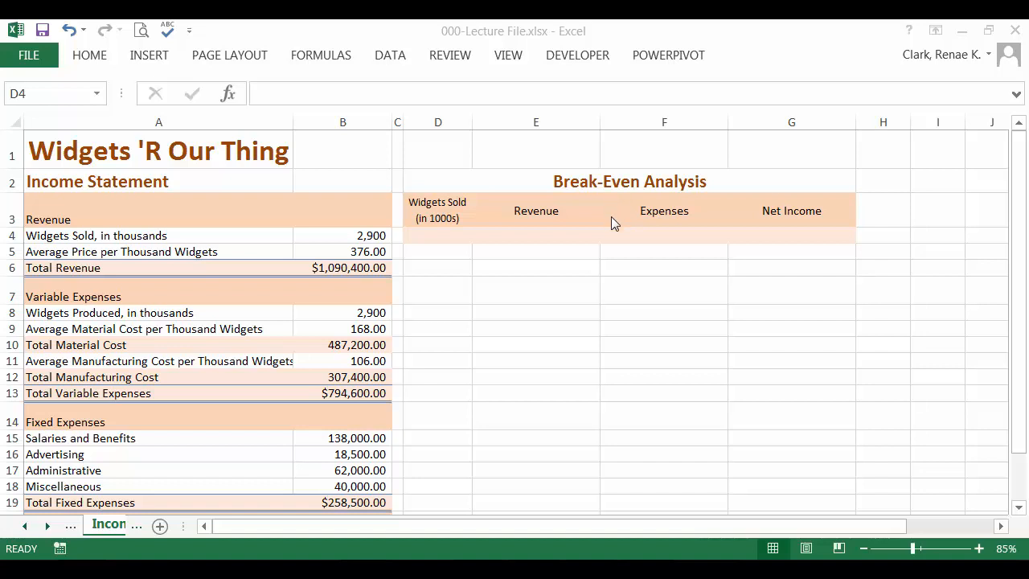
{"action": "mouse_move", "coordinate": [801, 261]}
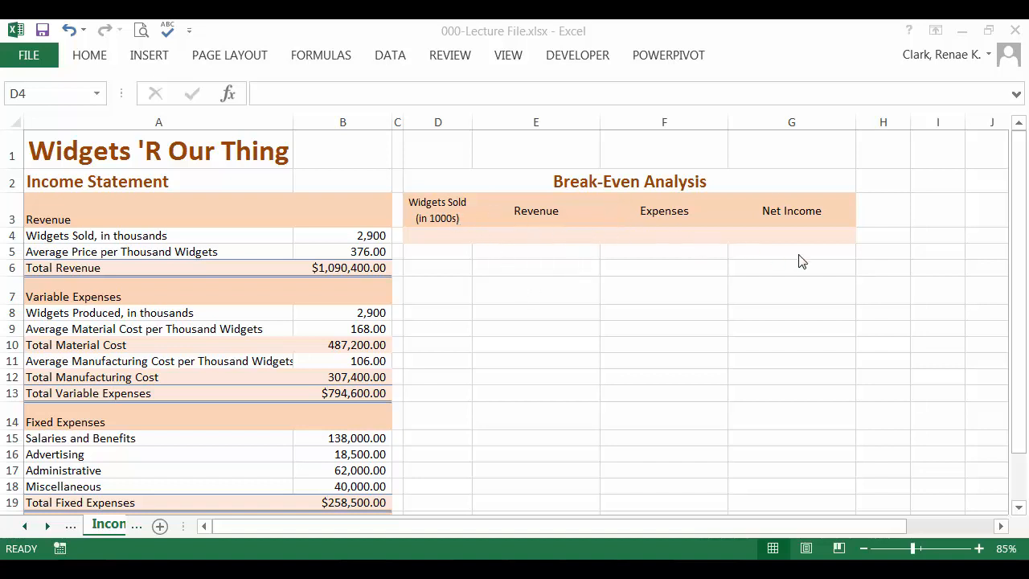
{"action": "mouse_move", "coordinate": [444, 237]}
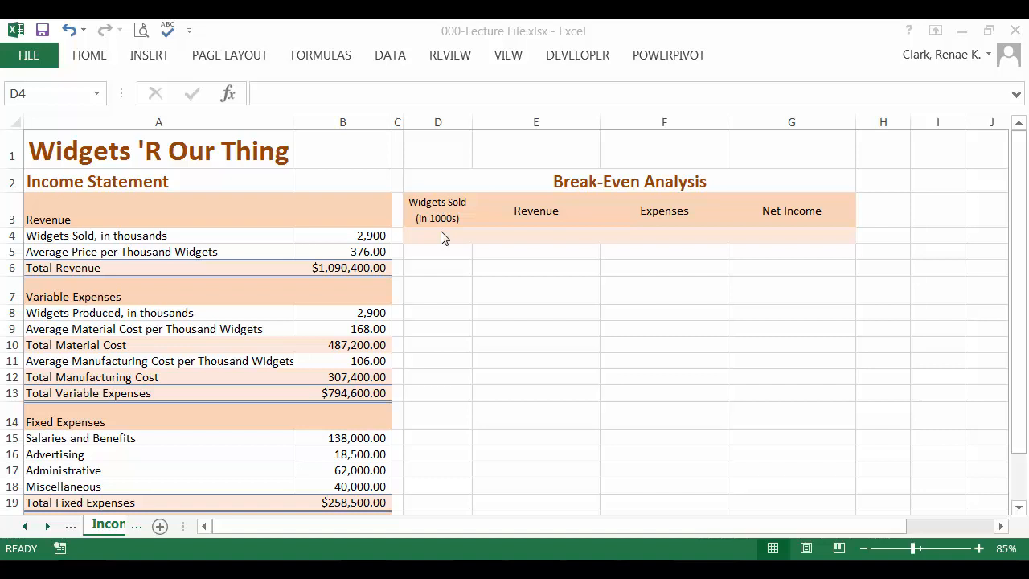
Link the first Widgets Sold cell to the income statement's widgets sold figure, showing 2,900.
{"action": "left_click", "coordinate": [437, 235]}
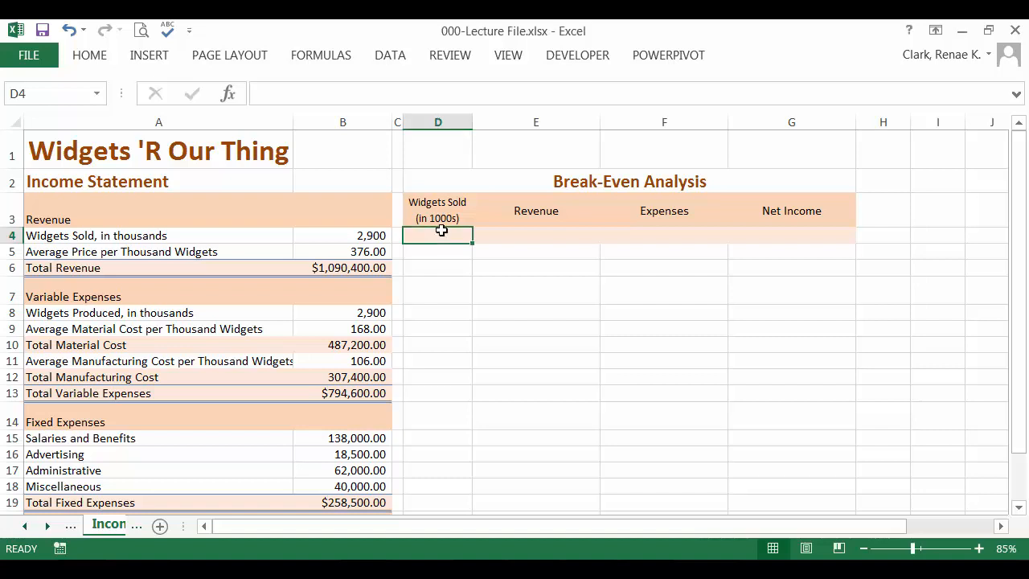
{"action": "mouse_move", "coordinate": [559, 280]}
{"action": "type", "text": "=B4"}
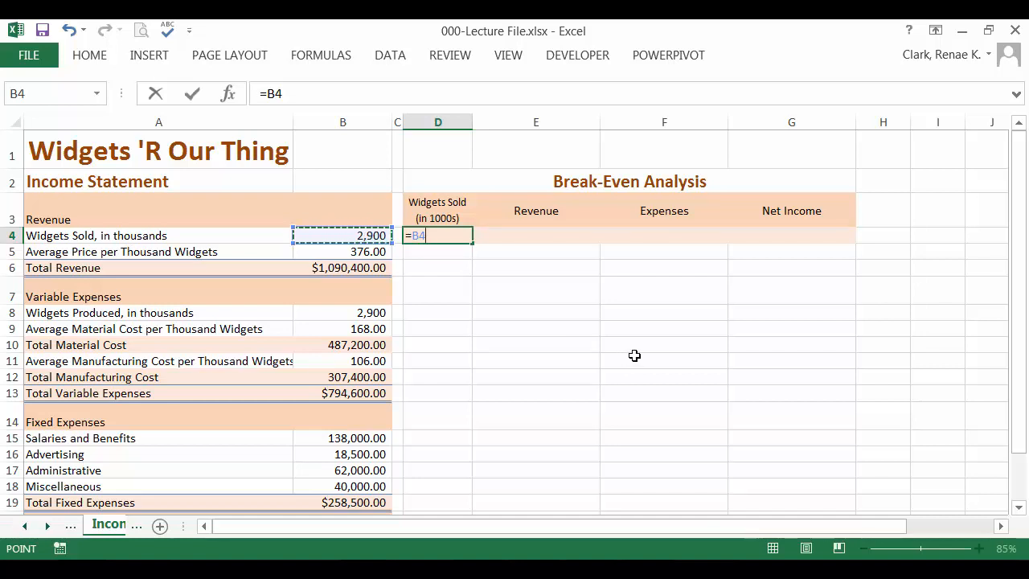
{"action": "key", "text": "Return"}
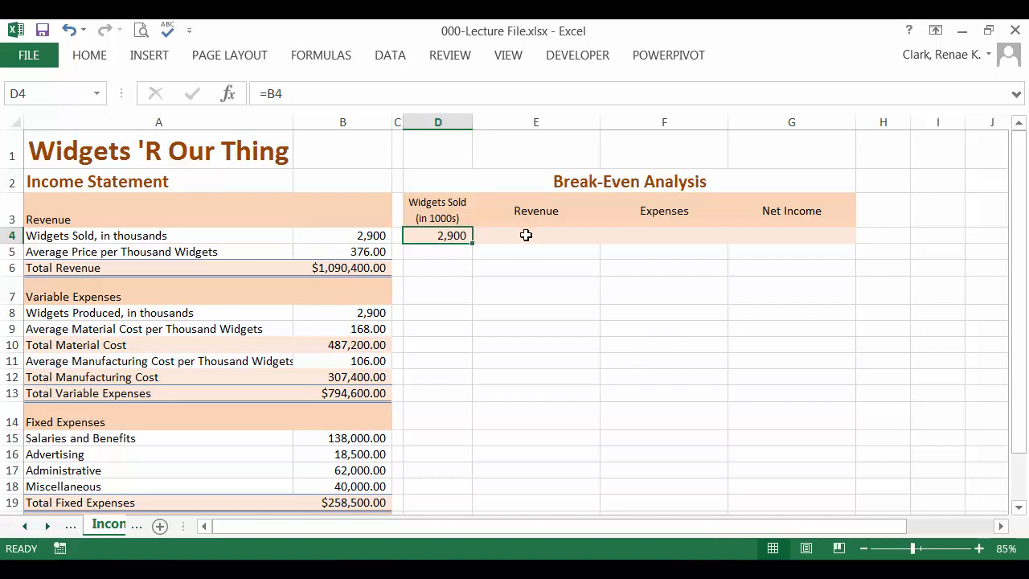
{"action": "mouse_move", "coordinate": [440, 256]}
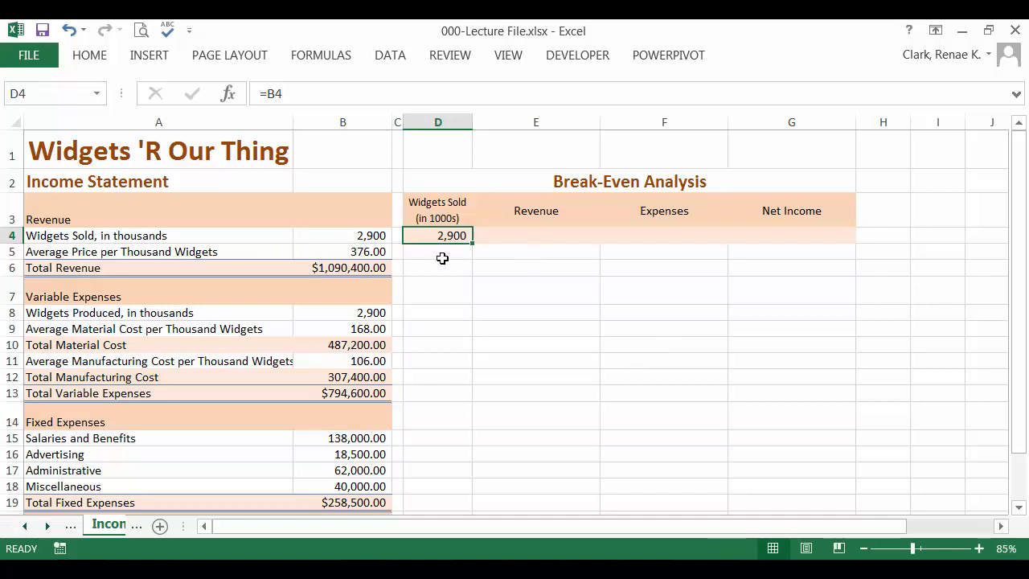
Enter 500 and 1,500 below the 2,900 entry to start the Widgets Sold series.
{"action": "left_click", "coordinate": [438, 251]}
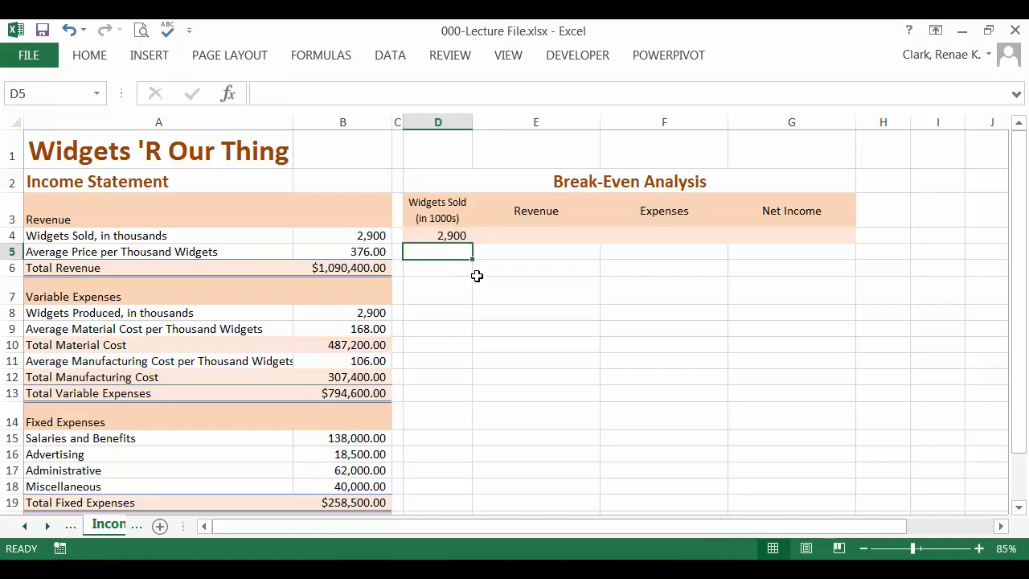
{"action": "mouse_move", "coordinate": [836, 372]}
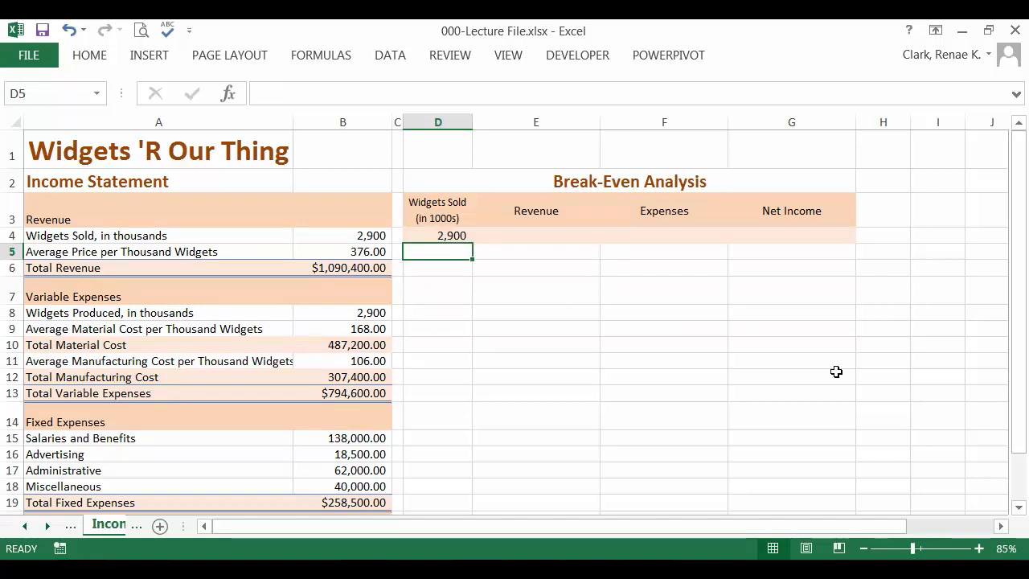
{"action": "type", "text": "500"}
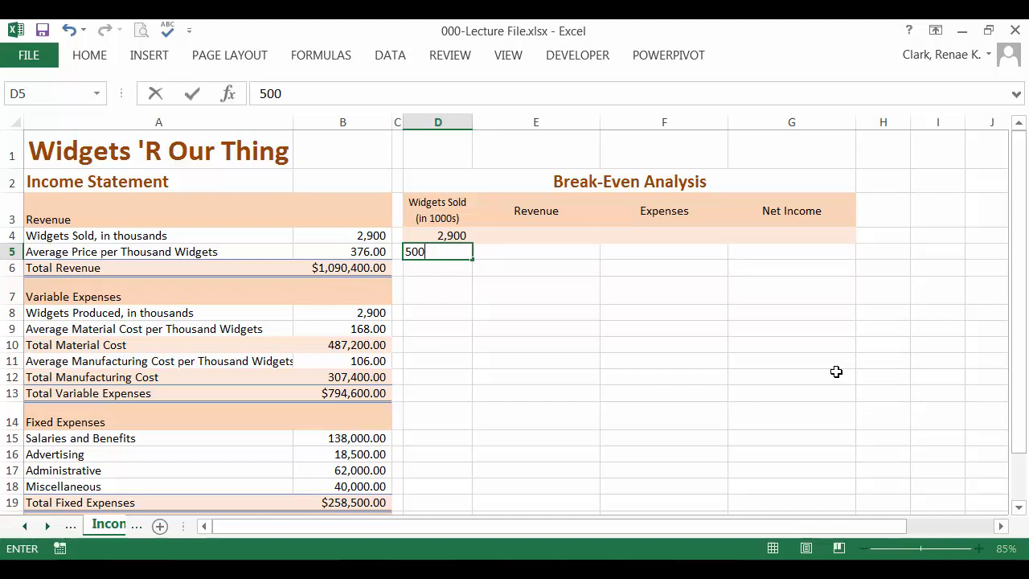
{"action": "key", "text": "Return"}
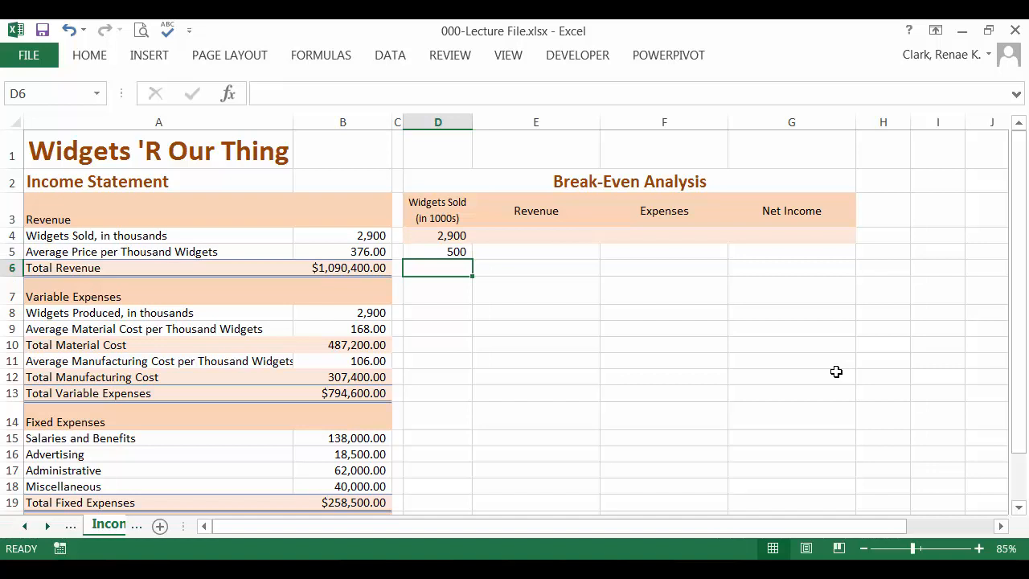
{"action": "type", "text": "10"}
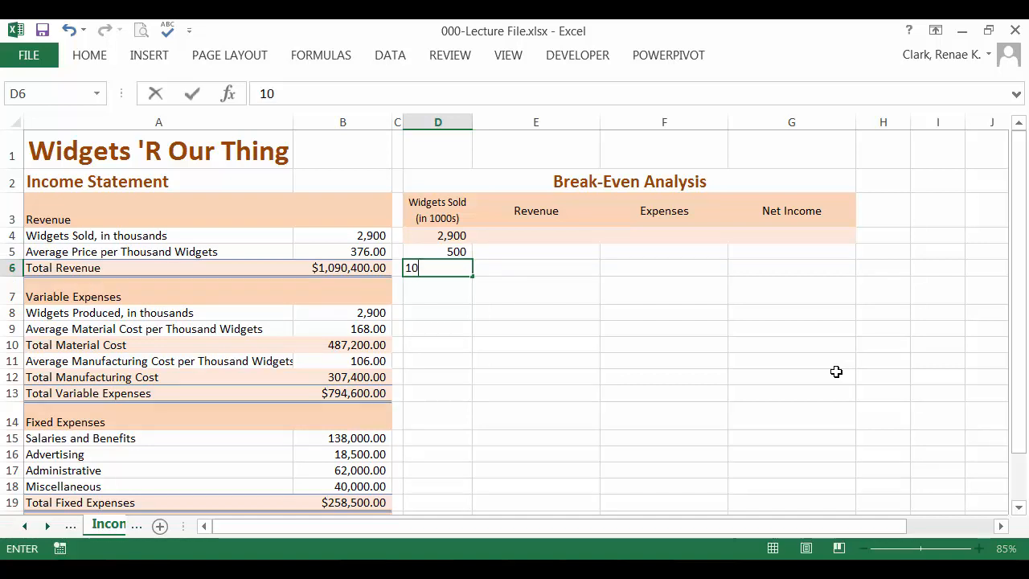
{"action": "type", "text": "5"}
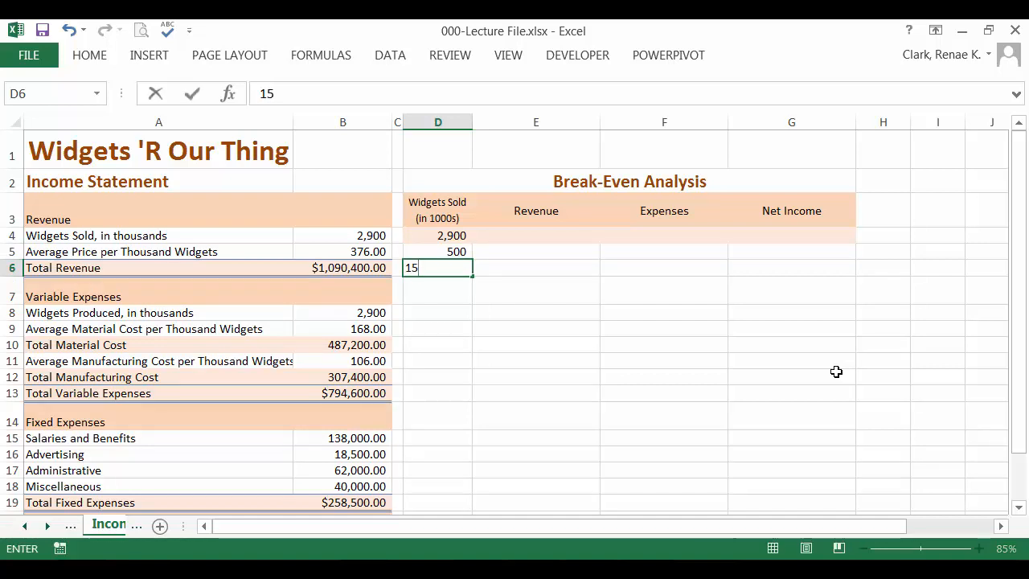
{"action": "key", "text": "Return"}
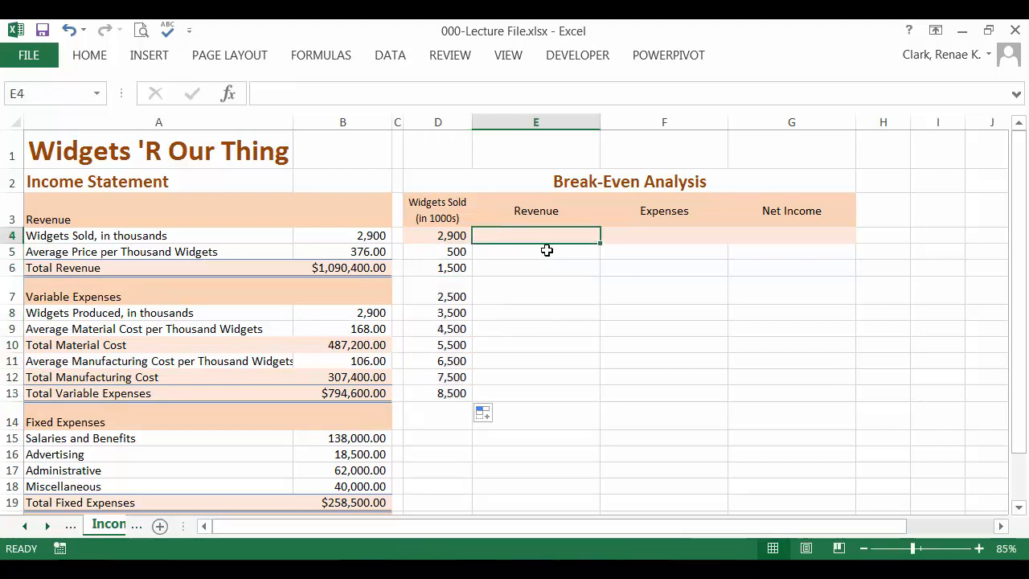
{"action": "mouse_move", "coordinate": [515, 234]}
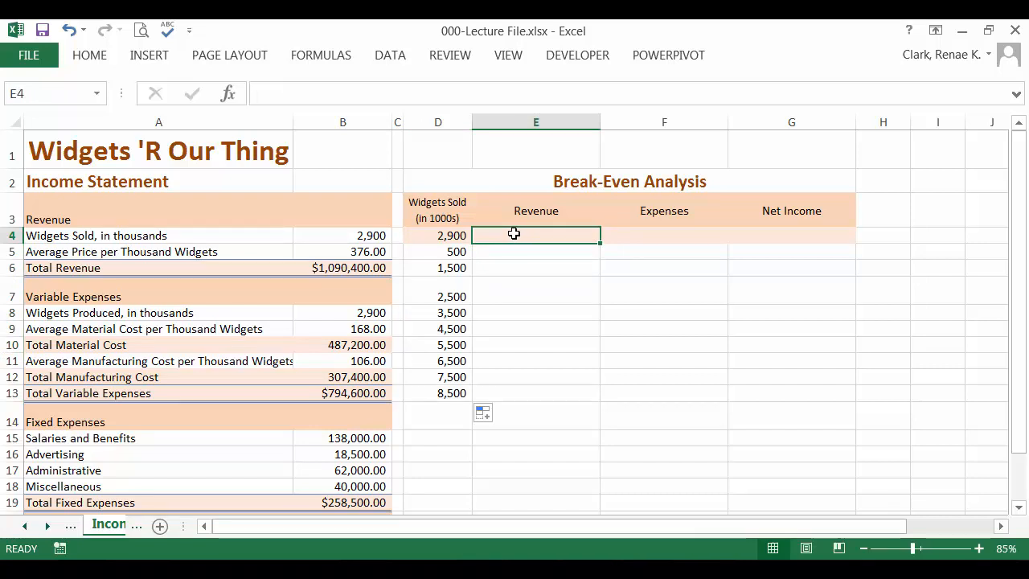
{"action": "mouse_move", "coordinate": [411, 239]}
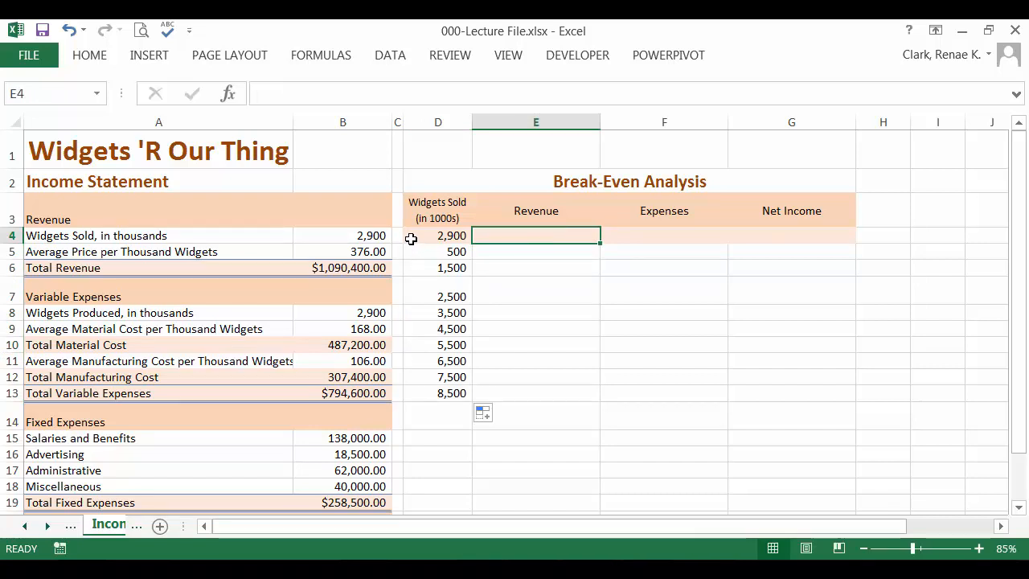
Link the first Revenue cell to Total Revenue and begin the Expenses reference formula.
{"action": "left_click", "coordinate": [342, 267]}
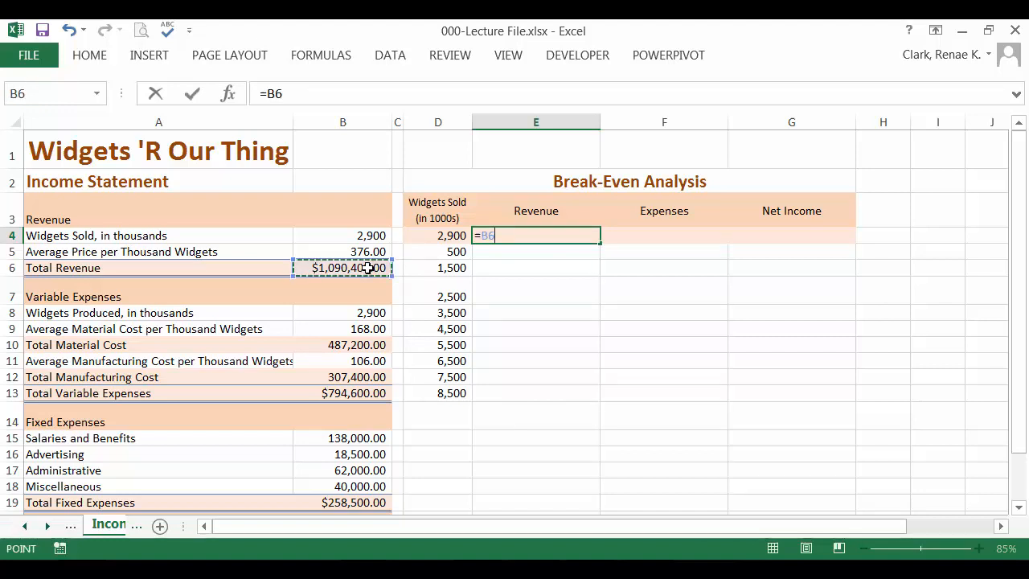
{"action": "key", "text": "Return"}
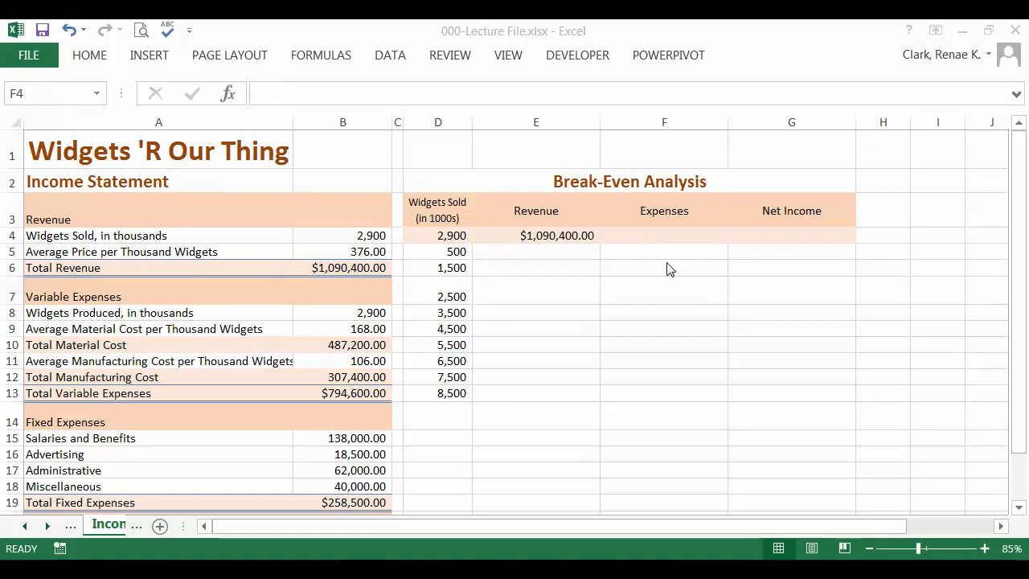
{"action": "left_click", "coordinate": [663, 234]}
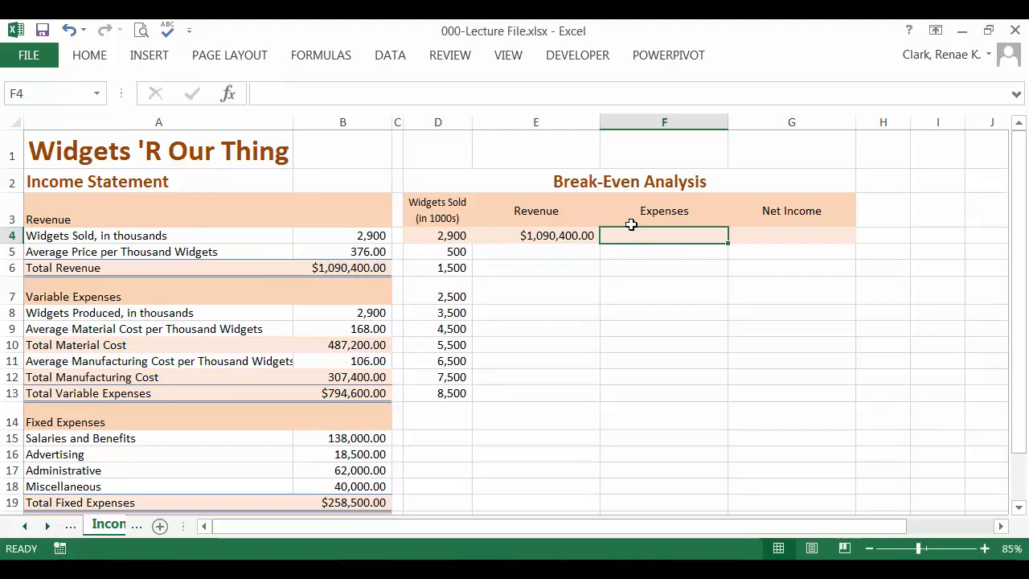
{"action": "type", "text": "="}
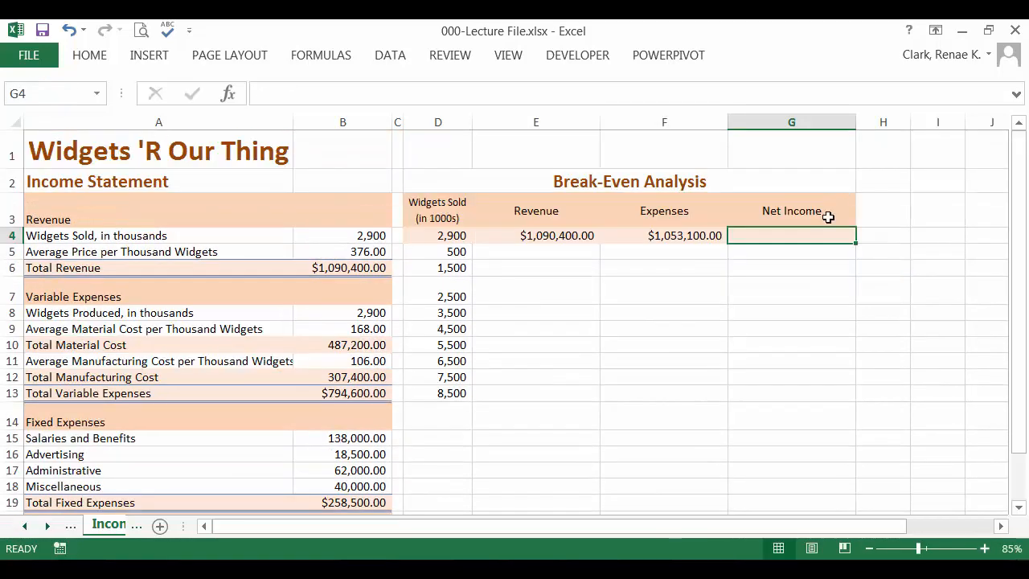
{"action": "scroll", "scroll_direction": "down", "scroll_amount": 3}
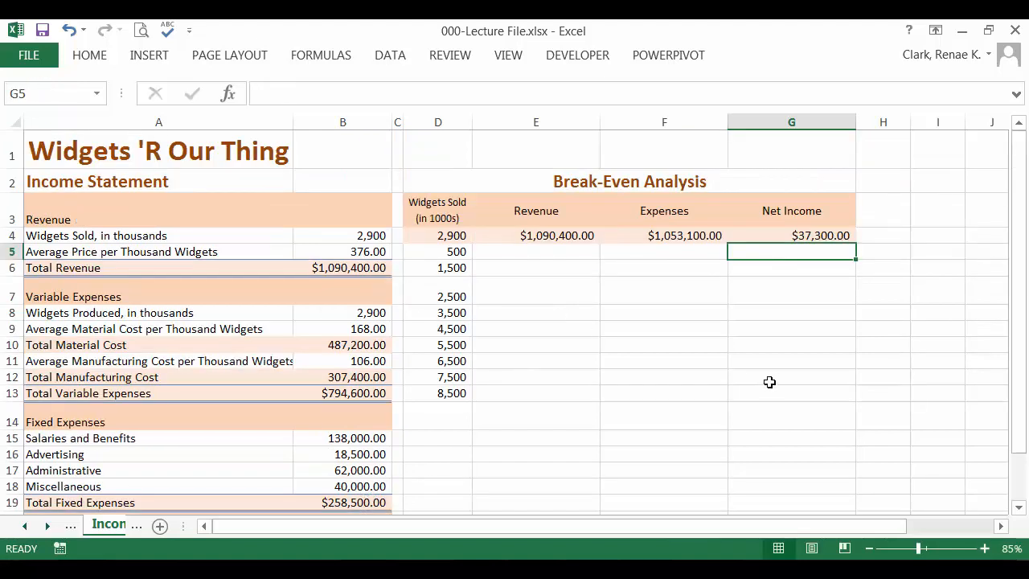
{"action": "mouse_move", "coordinate": [436, 236]}
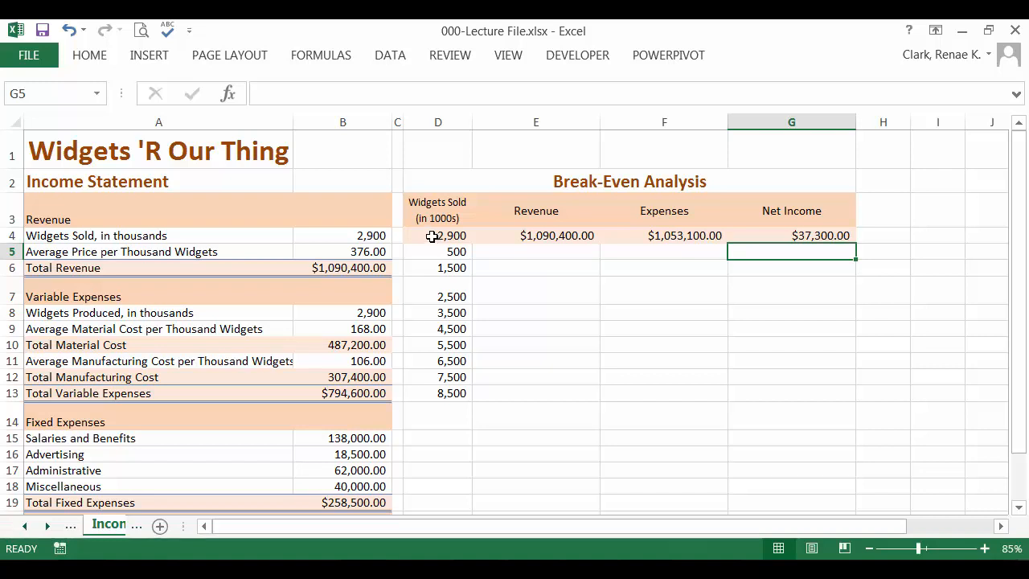
Select the break-even table range D4:G13, from 2,900 through the 8,500 row.
{"action": "left_click", "coordinate": [437, 236]}
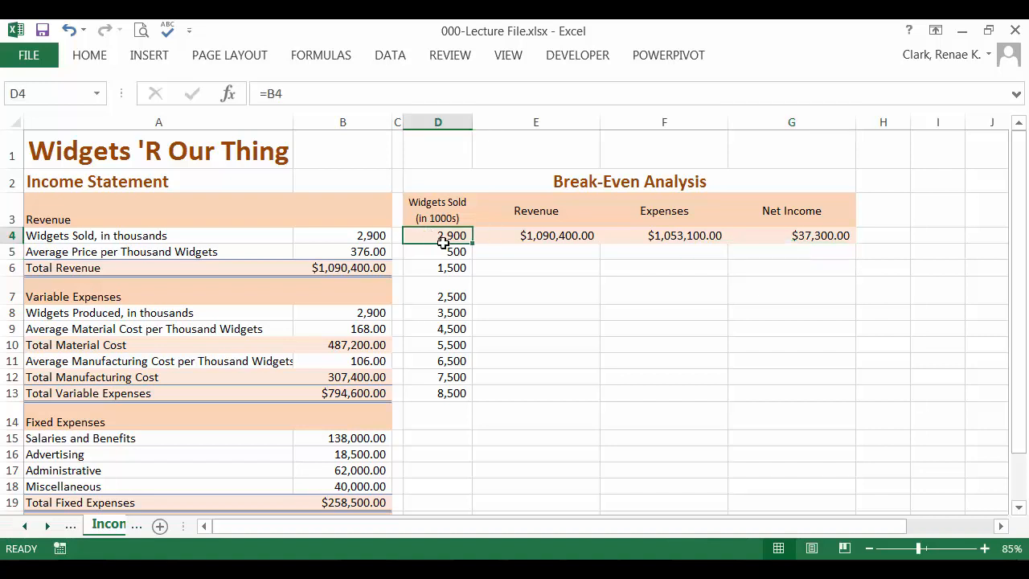
{"action": "left_click_drag", "start_coordinate": [437, 234], "coordinate": [791, 392]}
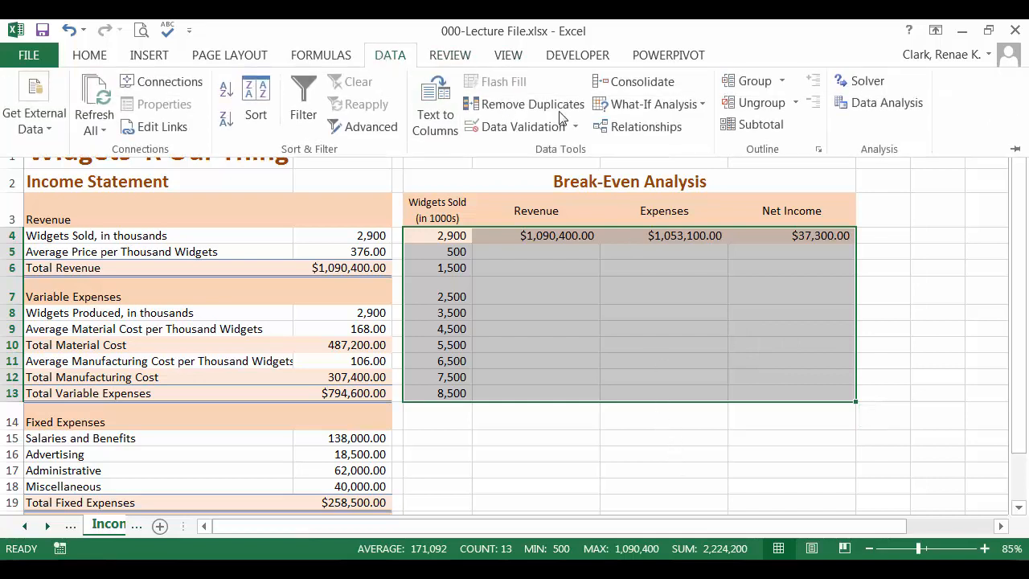
Create a one-variable data table using widgets sold cell B4 as the column input.
{"action": "left_click", "coordinate": [649, 103]}
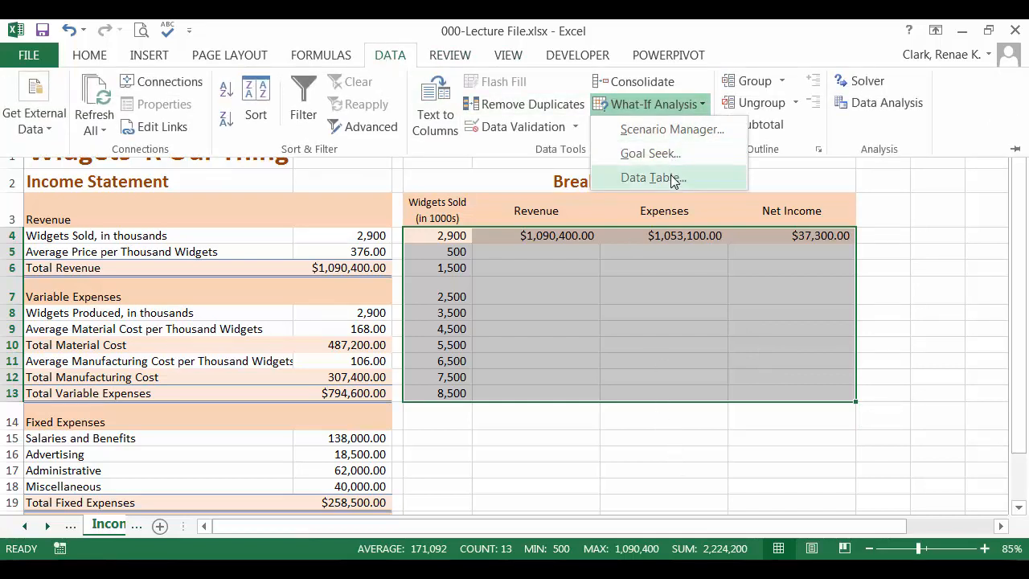
{"action": "left_click", "coordinate": [651, 177]}
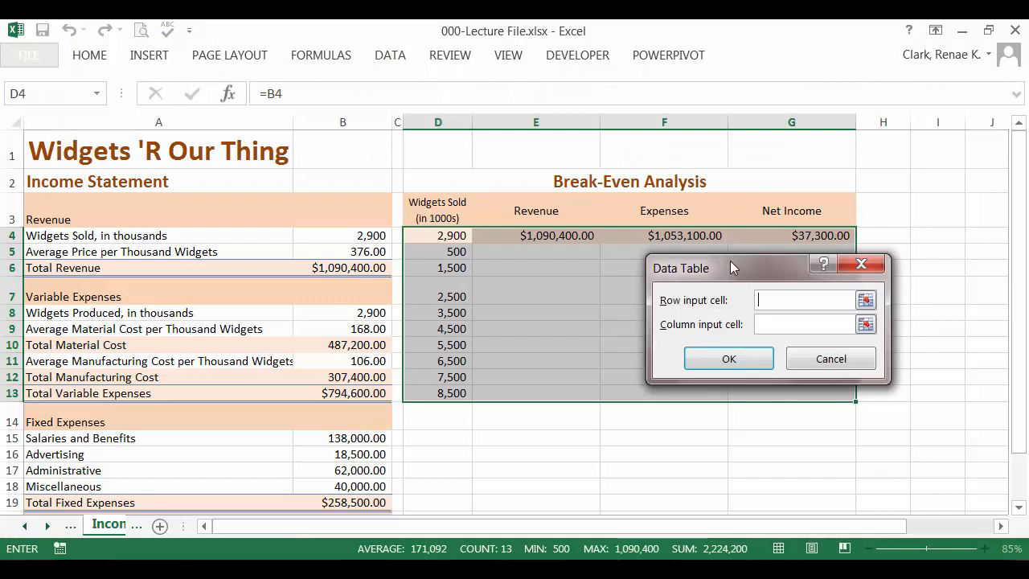
{"action": "mouse_move", "coordinate": [428, 274]}
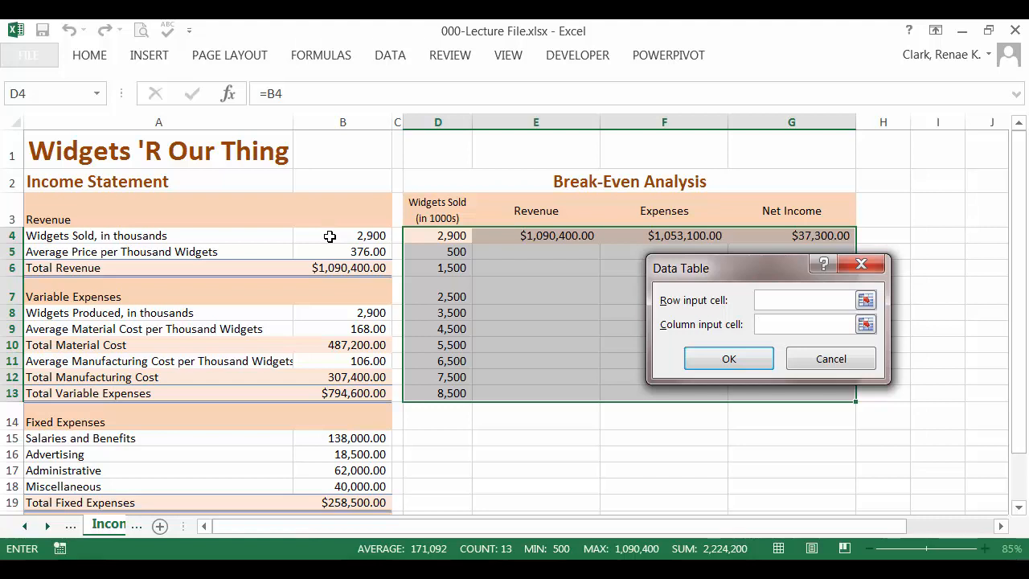
{"action": "left_click", "coordinate": [803, 323]}
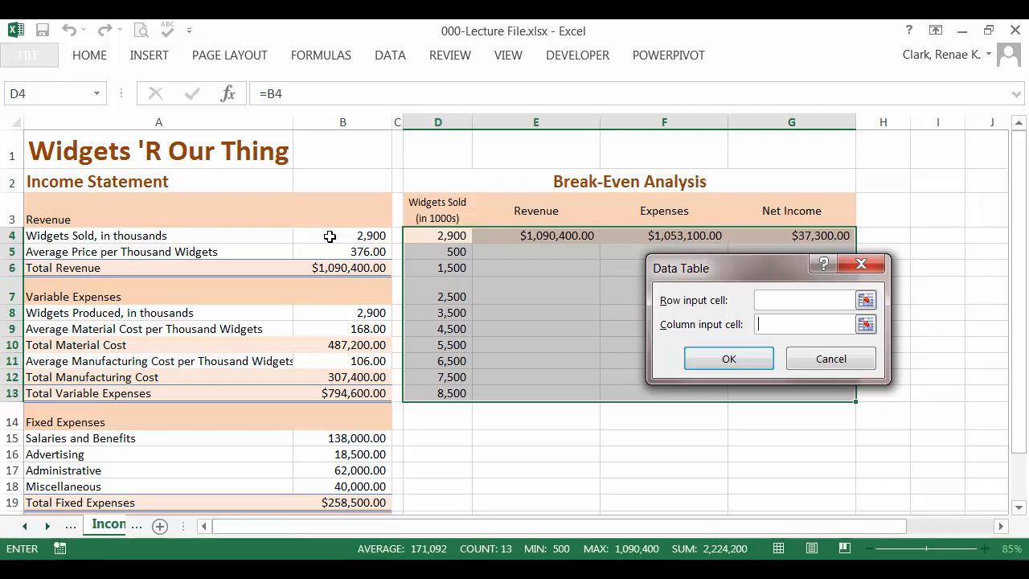
{"action": "left_click", "coordinate": [343, 235]}
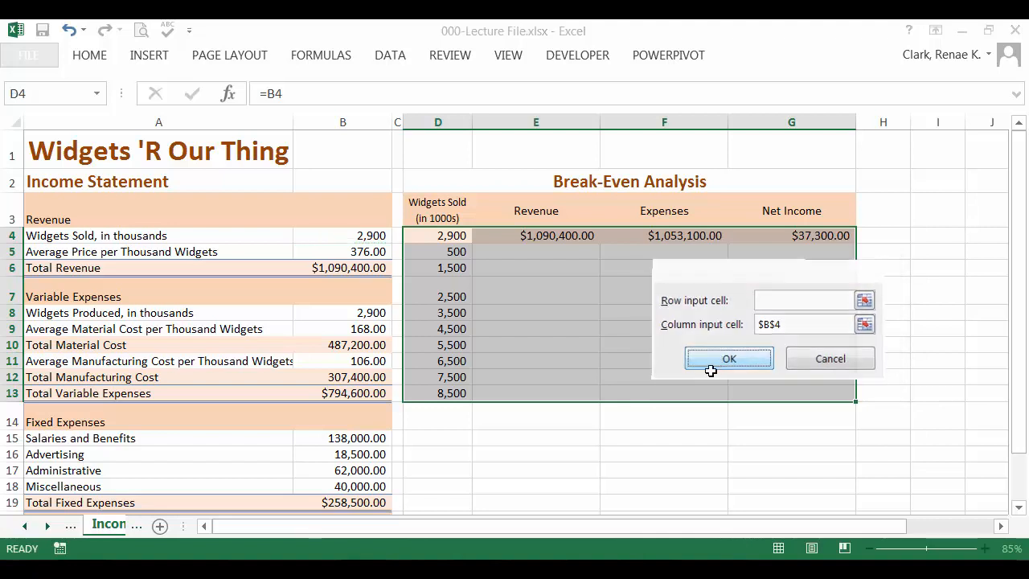
{"action": "left_click", "coordinate": [728, 358]}
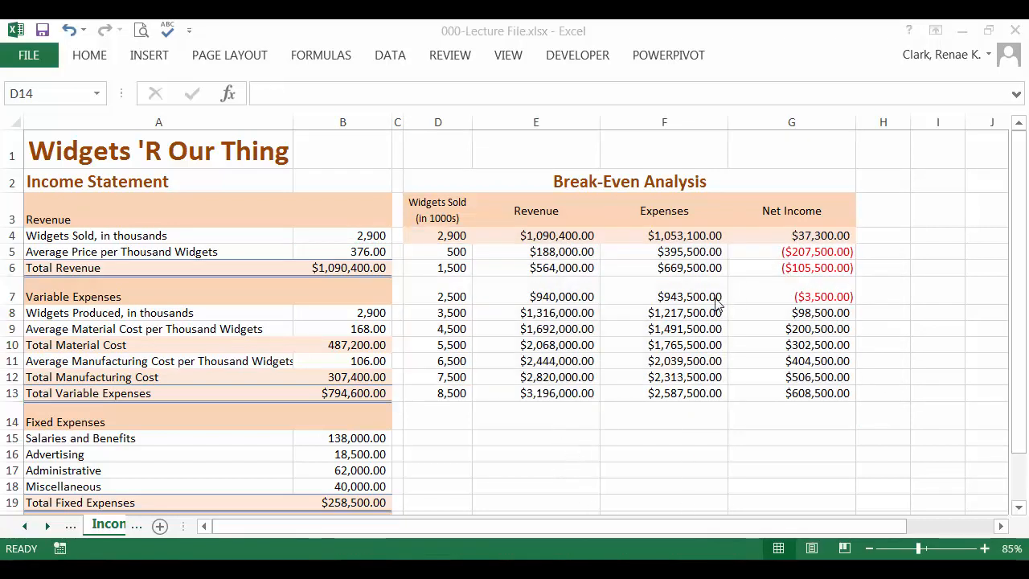
{"action": "mouse_move", "coordinate": [792, 274]}
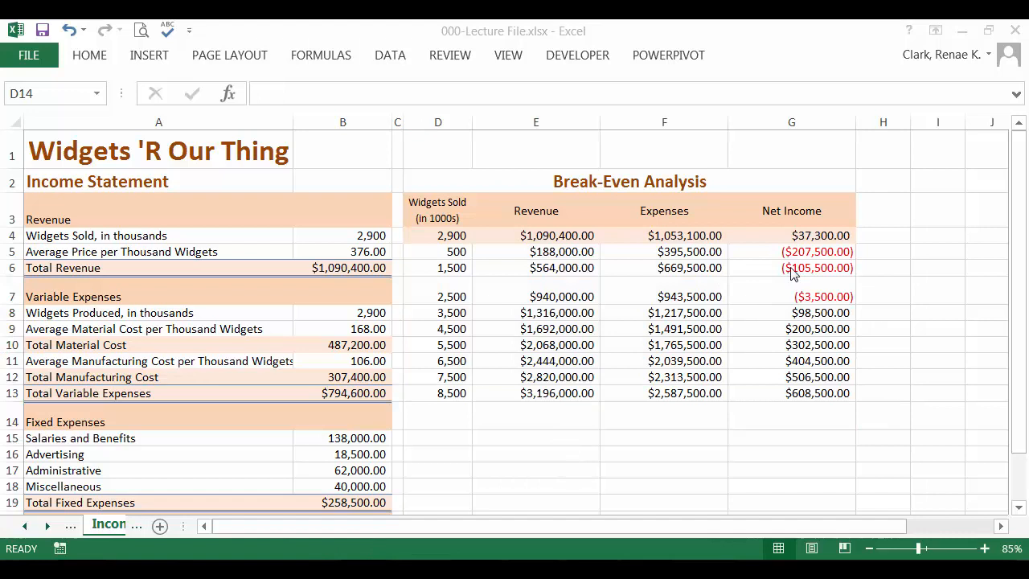
{"action": "mouse_move", "coordinate": [806, 315]}
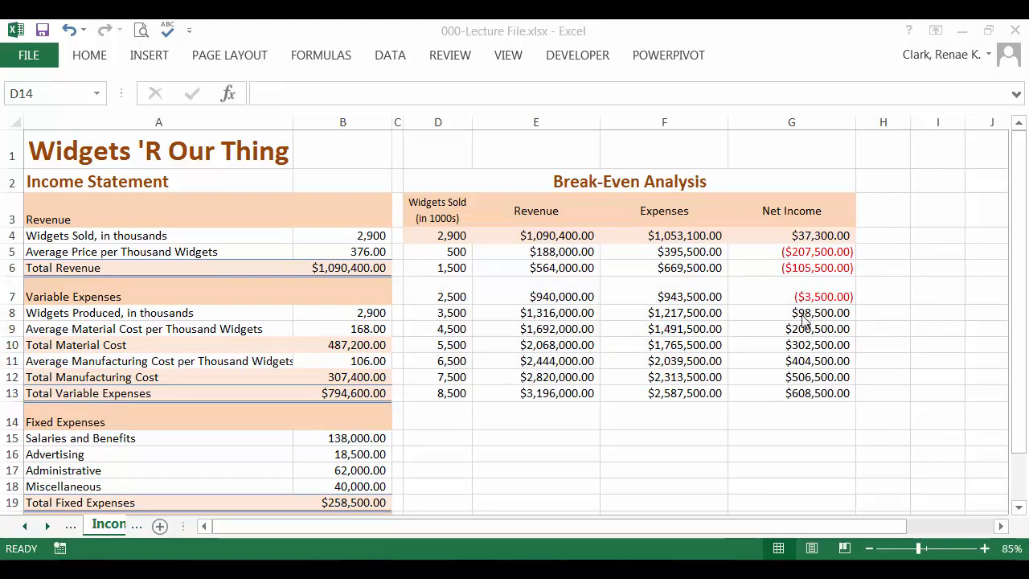
{"action": "mouse_move", "coordinate": [495, 326]}
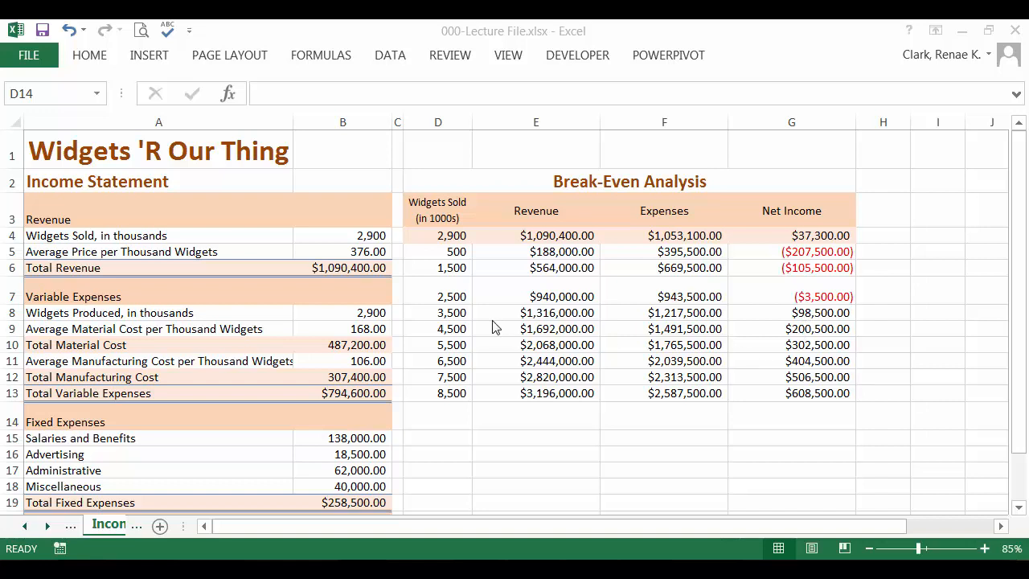
{"action": "mouse_move", "coordinate": [470, 307]}
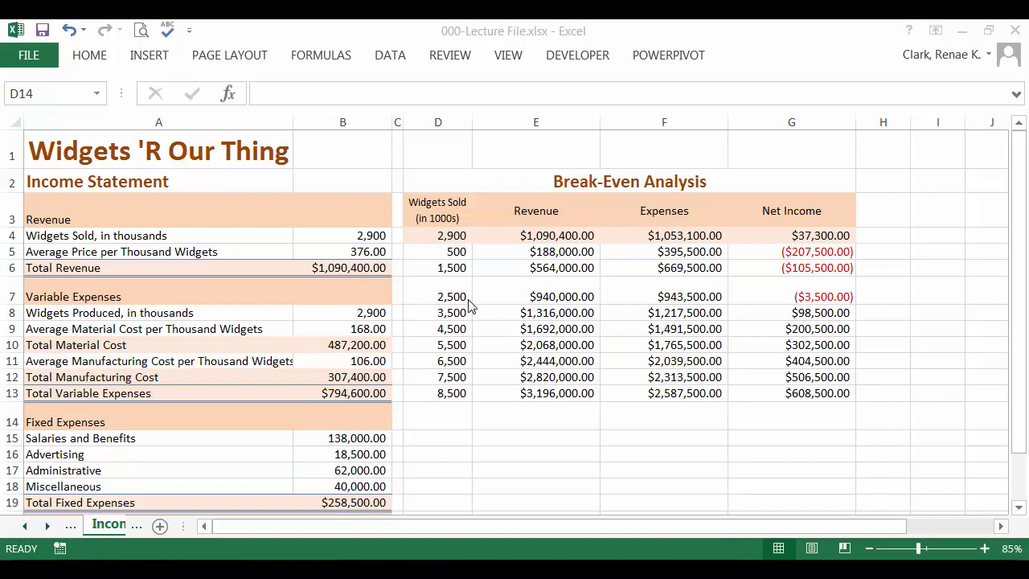
{"action": "mouse_move", "coordinate": [469, 325]}
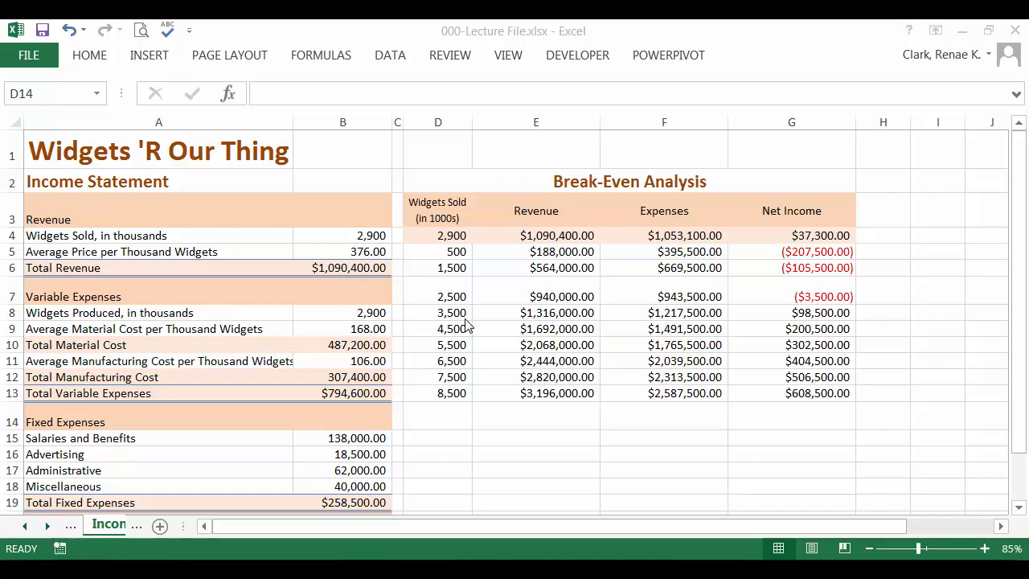
{"action": "mouse_move", "coordinate": [304, 269]}
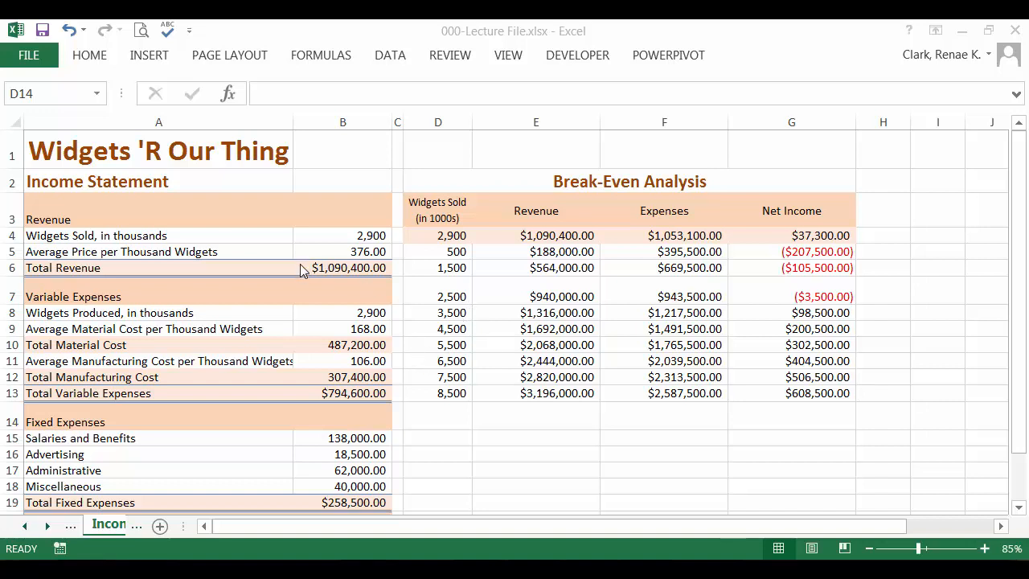
{"action": "mouse_move", "coordinate": [367, 245]}
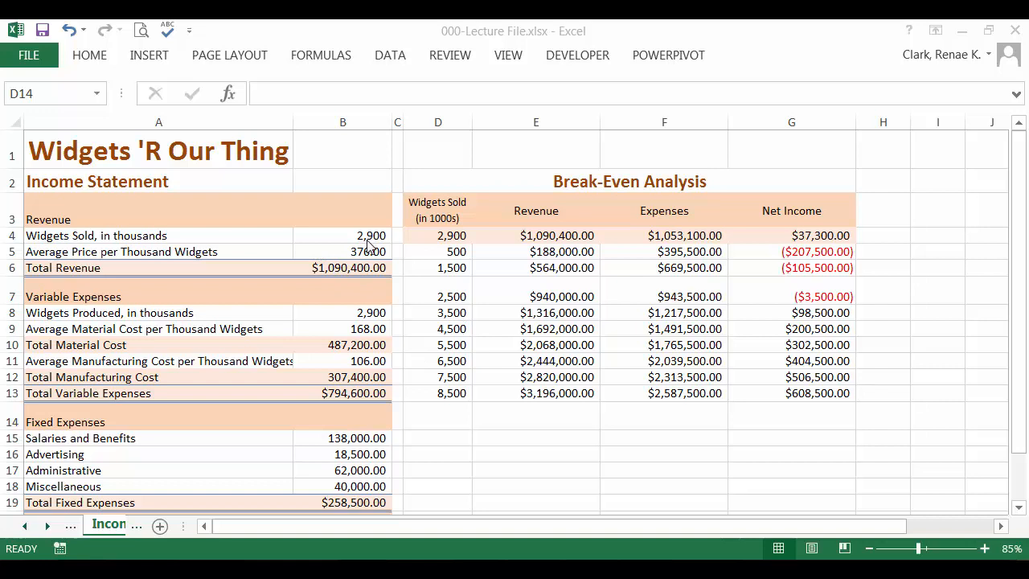
{"action": "scroll", "scroll_direction": "down", "scroll_amount": 3}
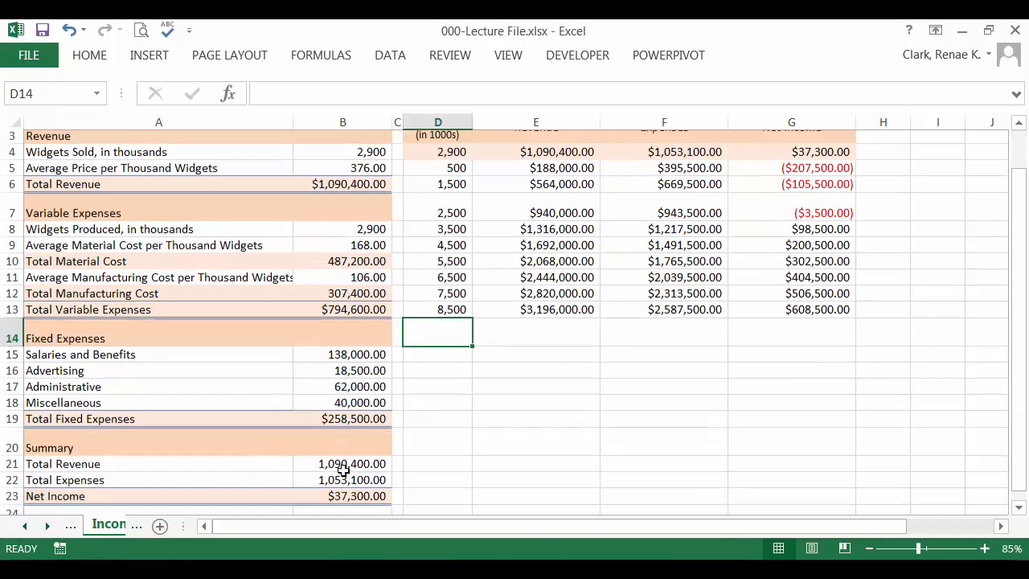
{"action": "left_click", "coordinate": [342, 496]}
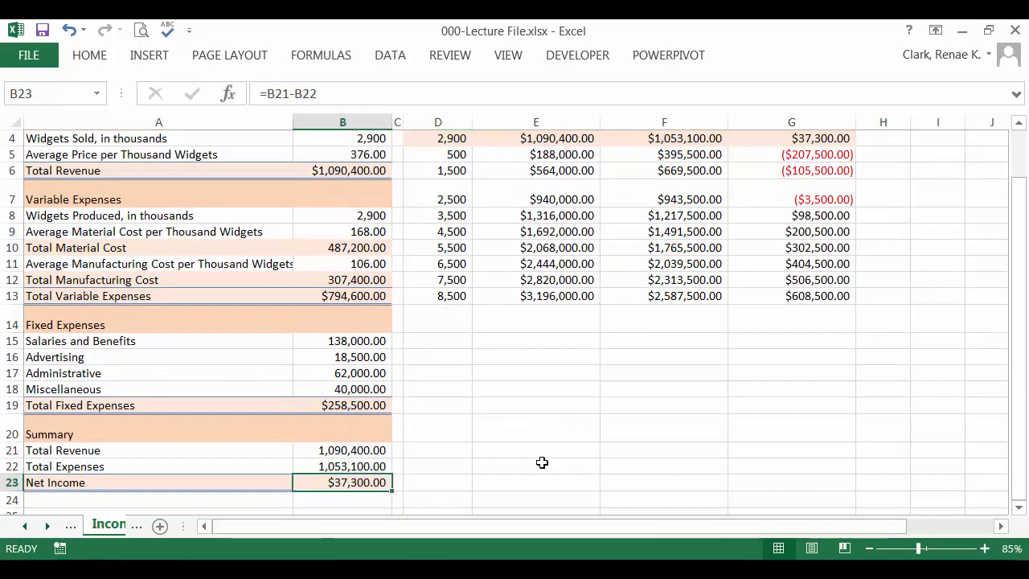
{"action": "mouse_move", "coordinate": [759, 383]}
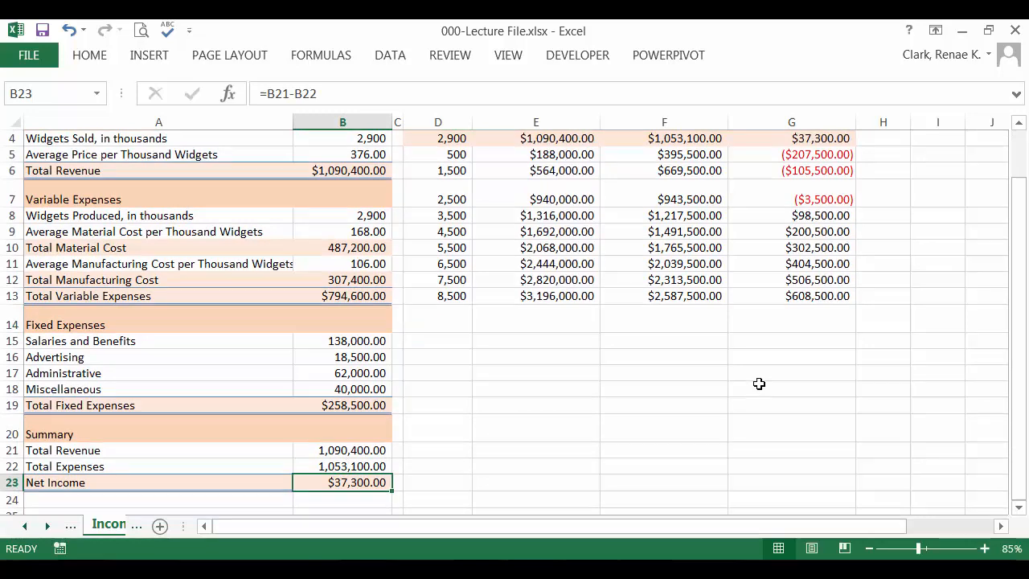
{"action": "scroll", "scroll_direction": "up", "scroll_amount": 3}
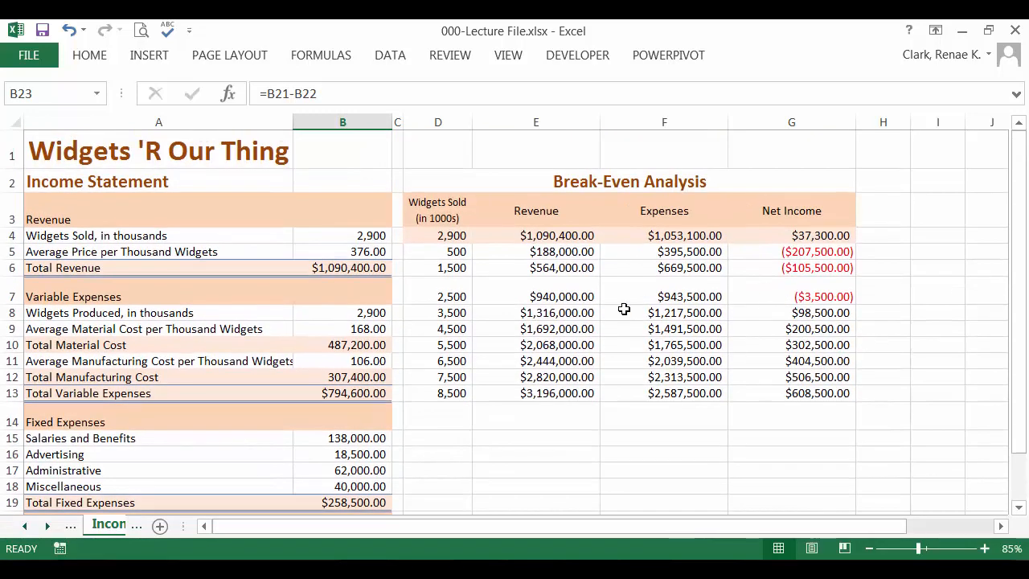
{"action": "left_click_drag", "start_coordinate": [437, 296], "coordinate": [537, 296]}
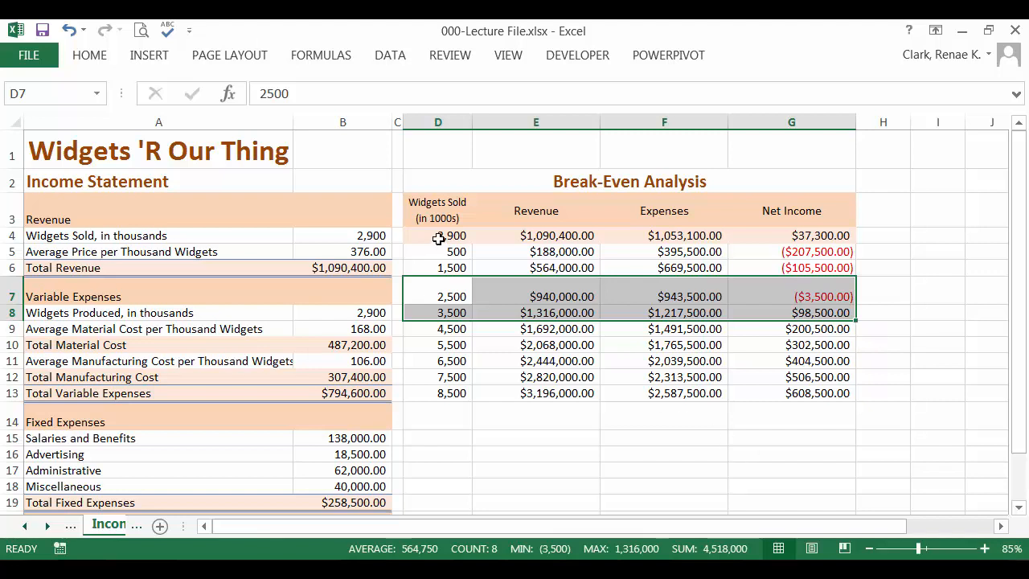
{"action": "left_click", "coordinate": [437, 234]}
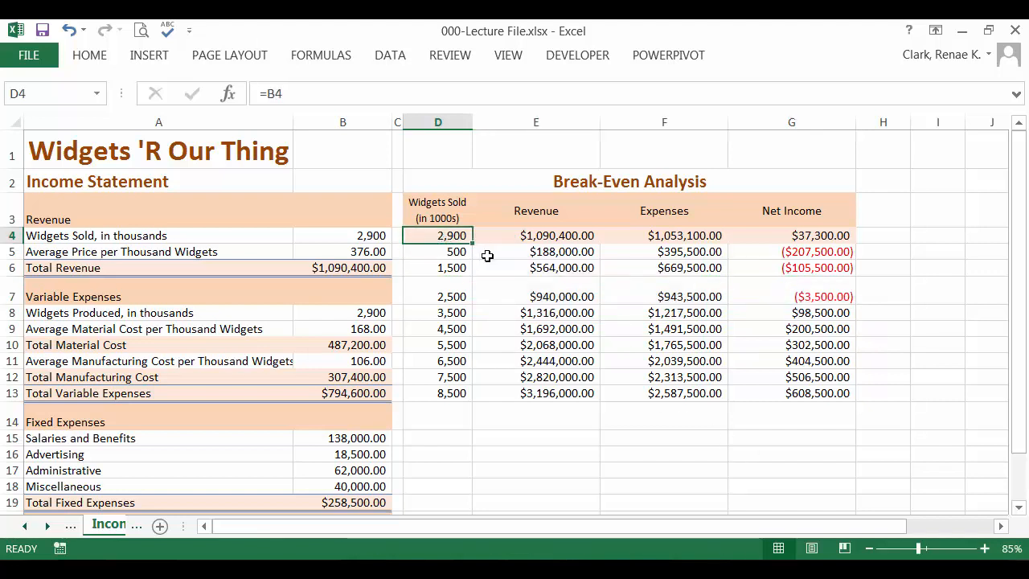
{"action": "mouse_move", "coordinate": [494, 267]}
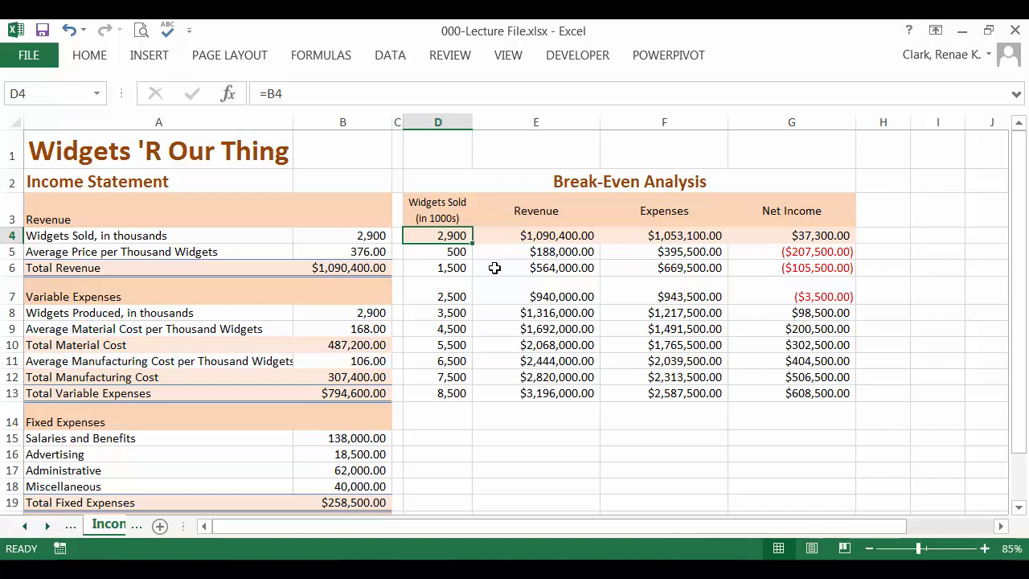
{"action": "mouse_move", "coordinate": [502, 291]}
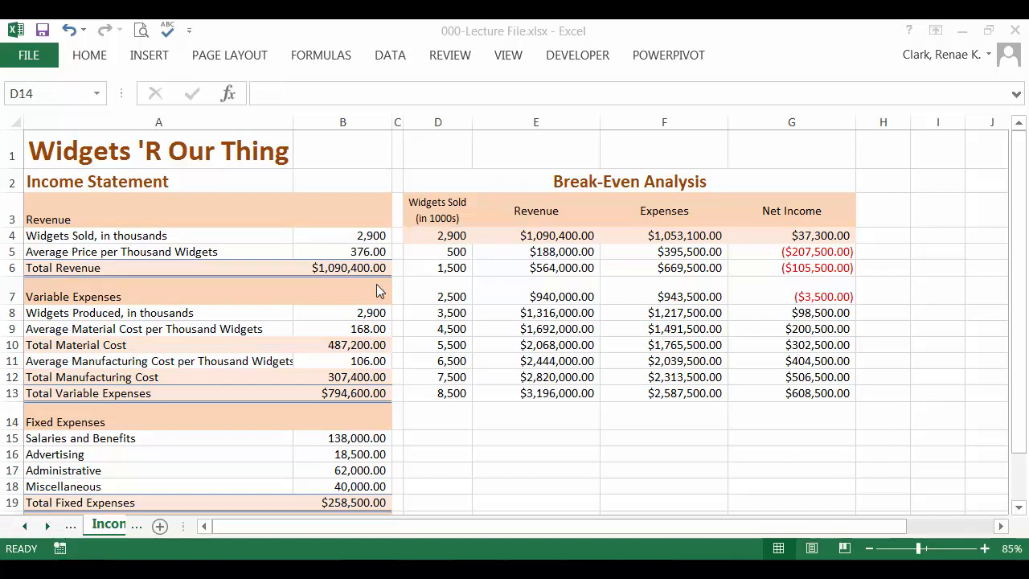
Select the Widgets Sold, Revenue and Expenses columns and show the scatter chart types.
{"action": "left_click", "coordinate": [437, 415]}
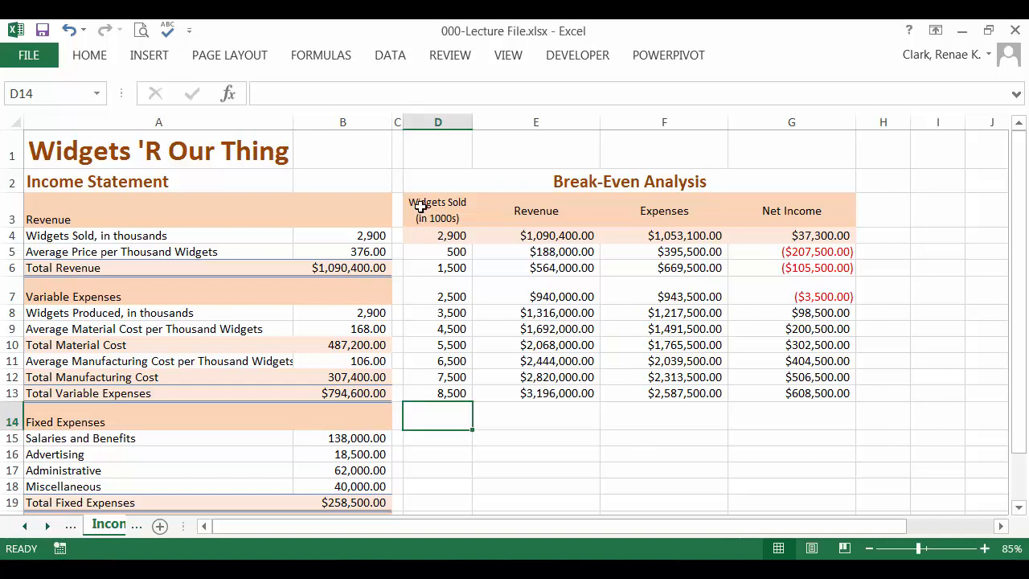
{"action": "left_click_drag", "start_coordinate": [437, 209], "coordinate": [437, 312]}
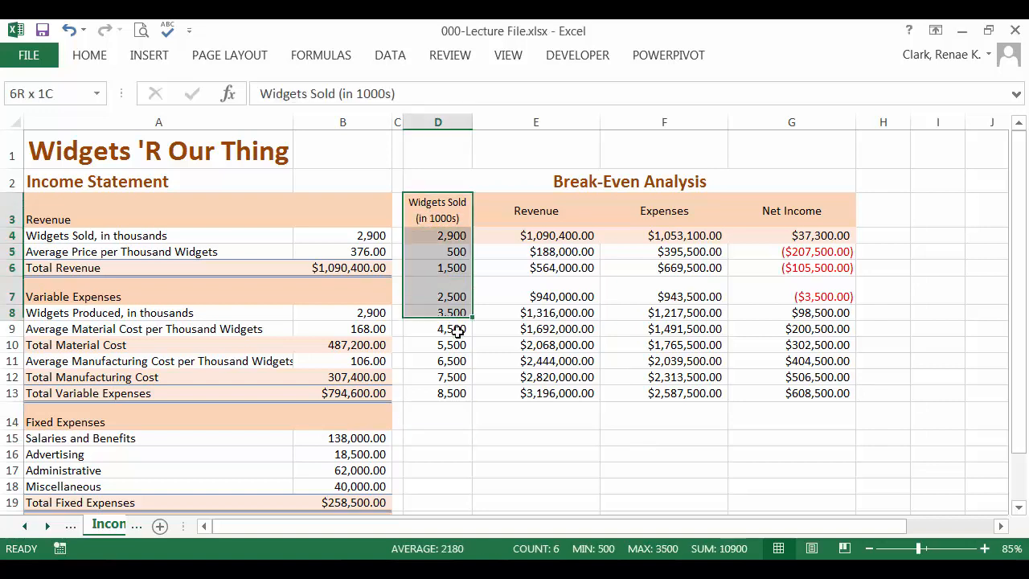
{"action": "left_click_drag", "start_coordinate": [450, 235], "coordinate": [663, 393]}
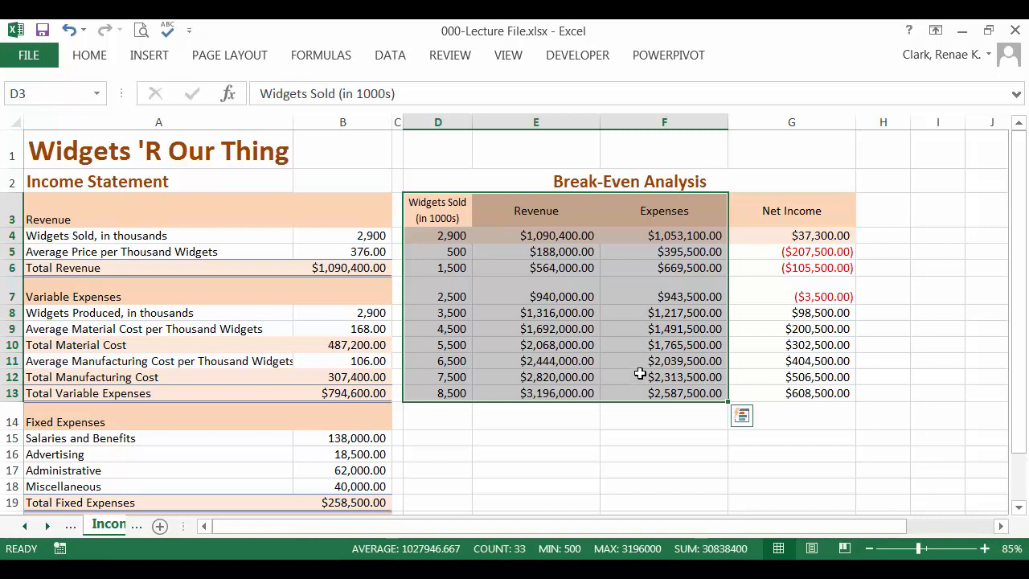
{"action": "left_click", "coordinate": [149, 54]}
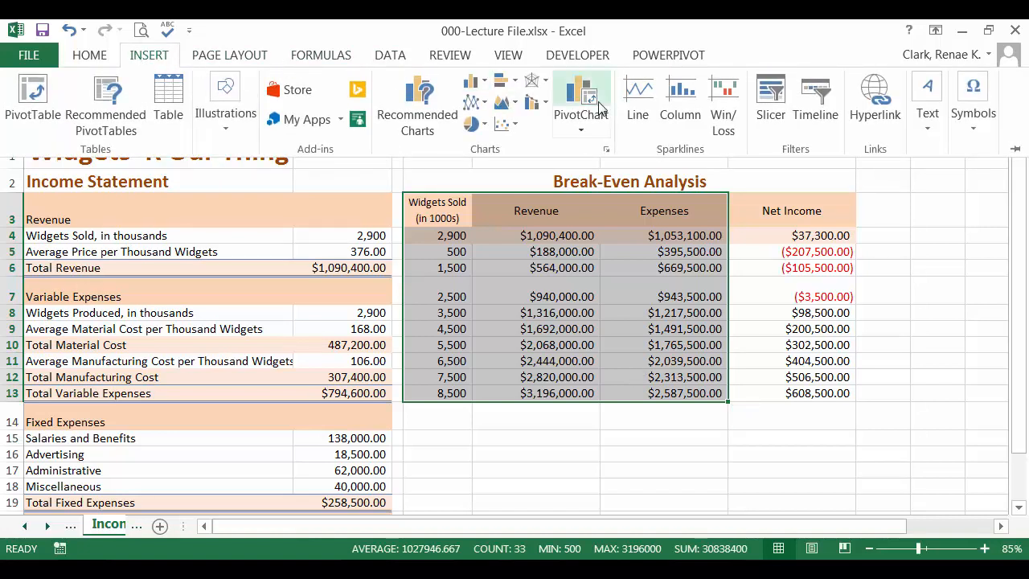
{"action": "left_click", "coordinate": [502, 124]}
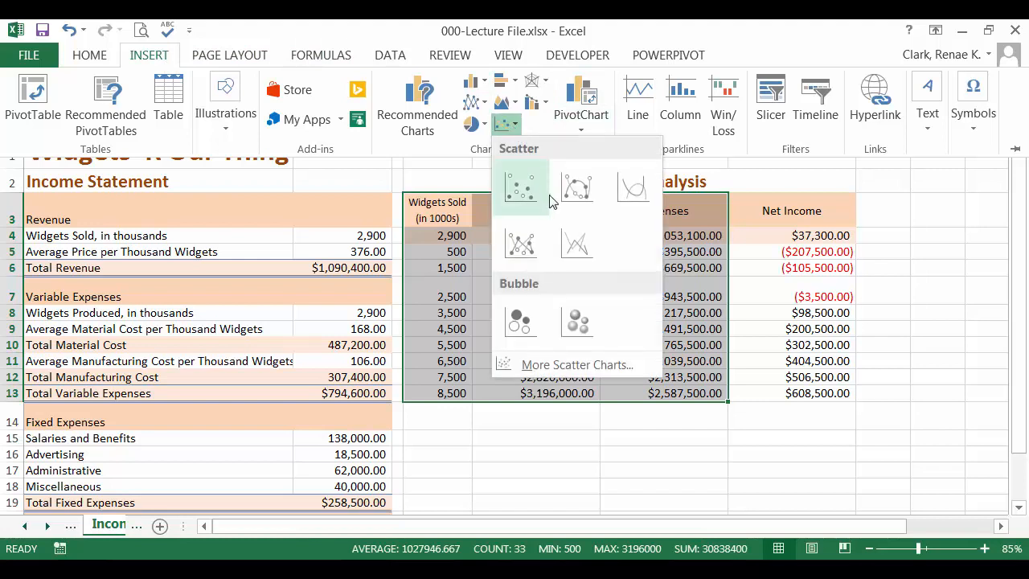
{"action": "mouse_move", "coordinate": [577, 243]}
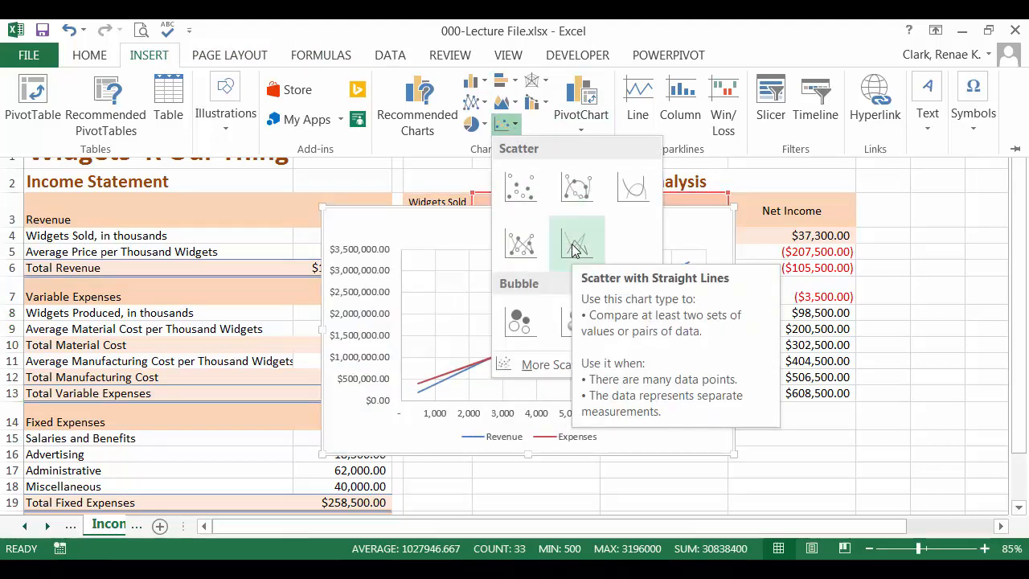
Insert a scatter chart with straight lines and scroll to position it below the table.
{"action": "left_click", "coordinate": [576, 244]}
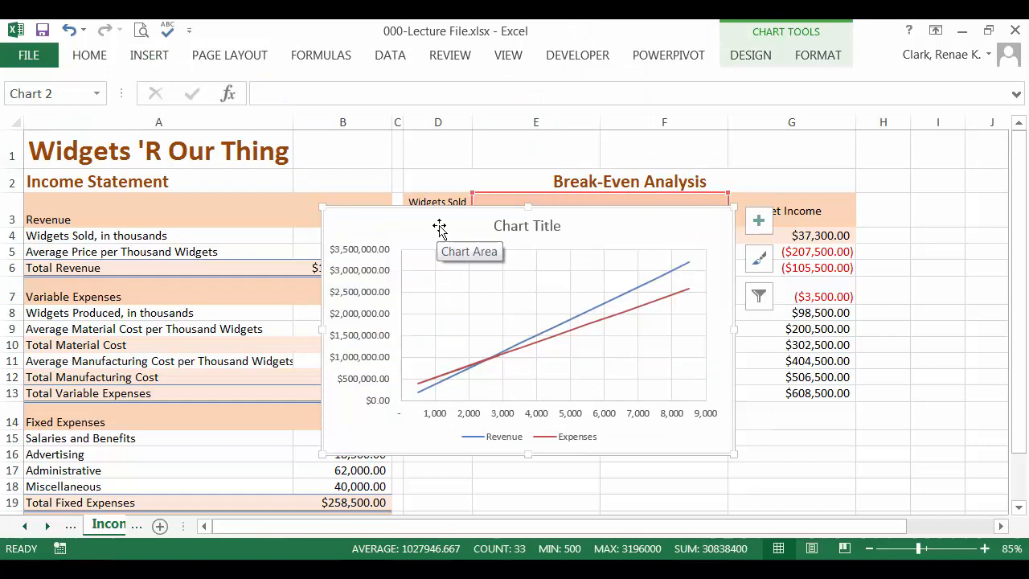
{"action": "scroll", "scroll_direction": "down", "scroll_amount": 3}
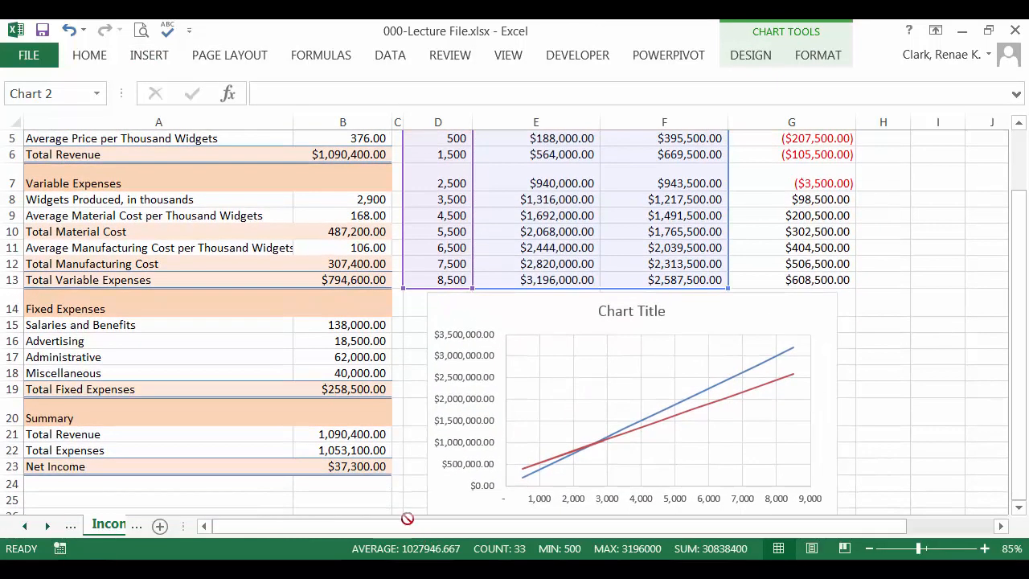
{"action": "scroll", "scroll_direction": "down", "scroll_amount": 3}
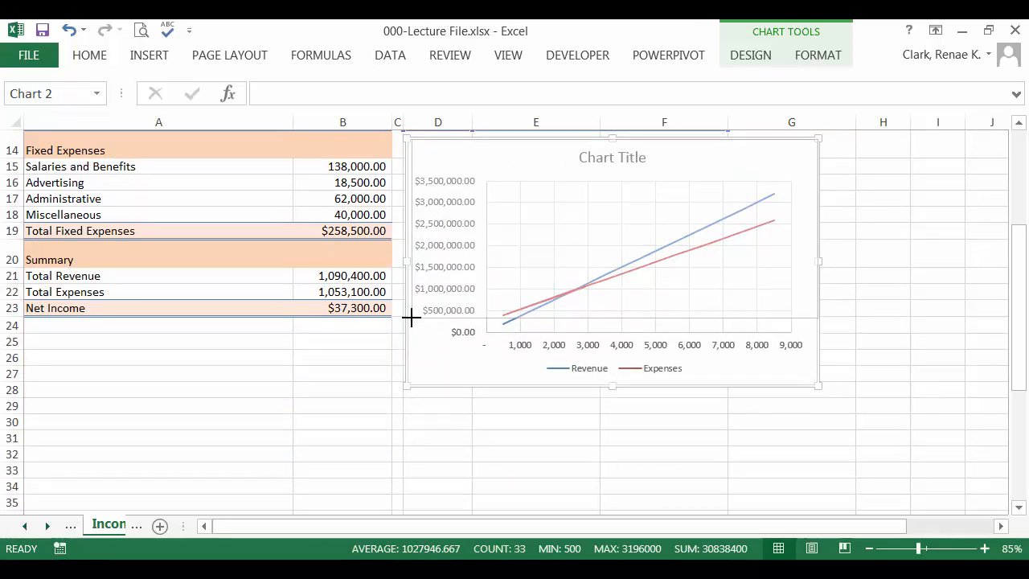
{"action": "scroll", "scroll_direction": "up", "scroll_amount": 3}
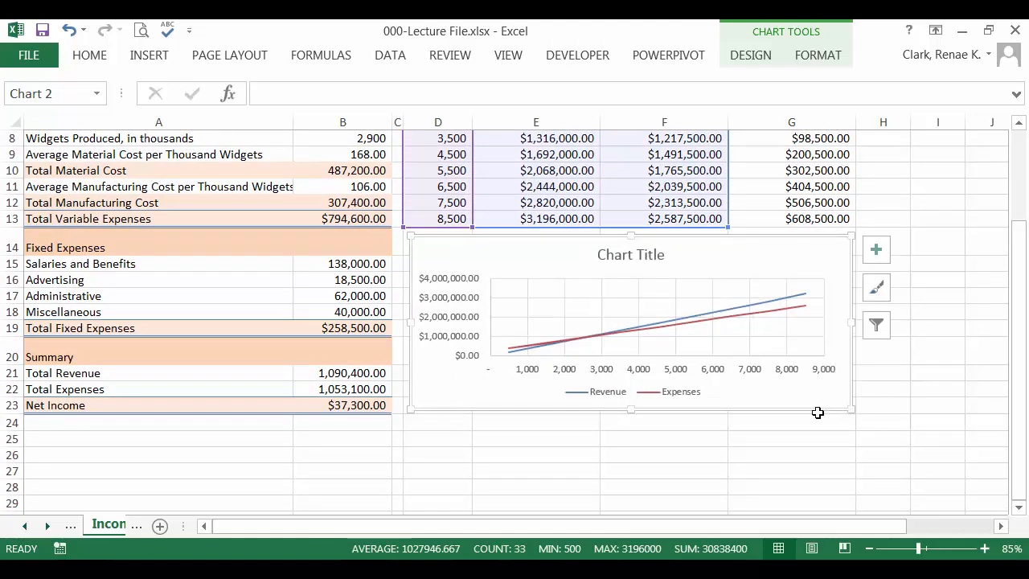
{"action": "mouse_move", "coordinate": [680, 349]}
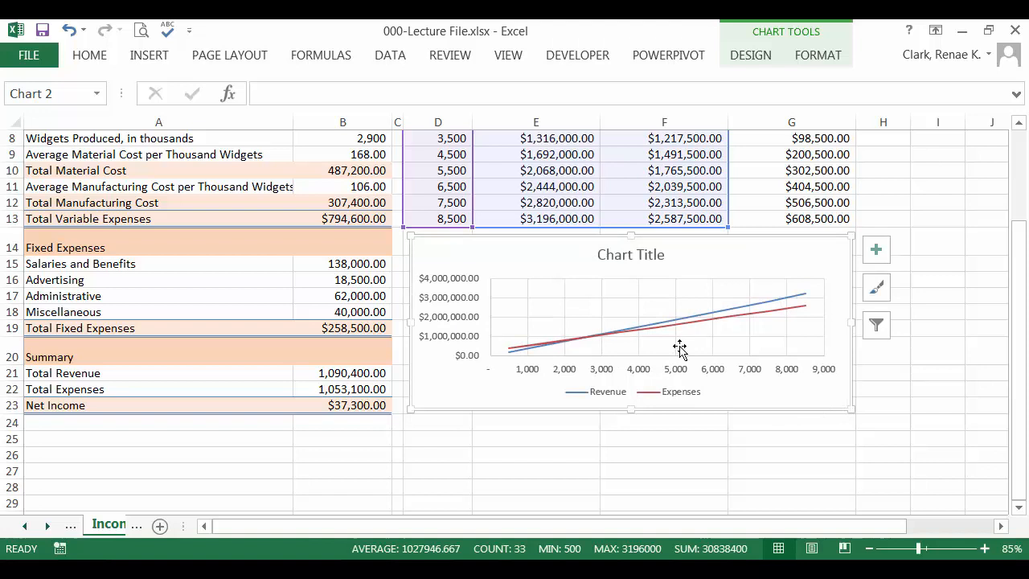
{"action": "mouse_move", "coordinate": [861, 255]}
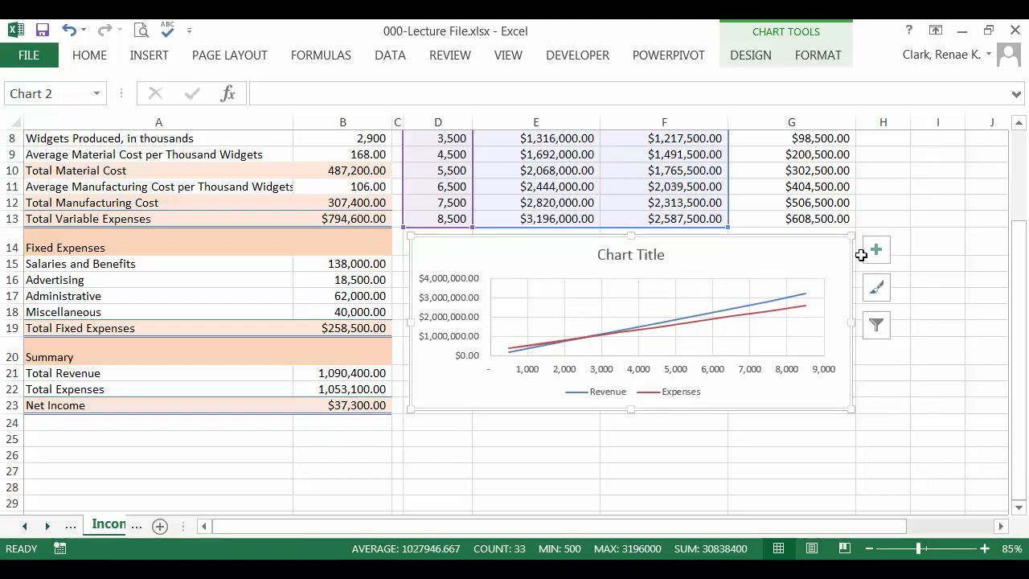
Remove the chart title, fill the chart area solid peach, and give the plot area a solid fill.
{"action": "left_click", "coordinate": [875, 249]}
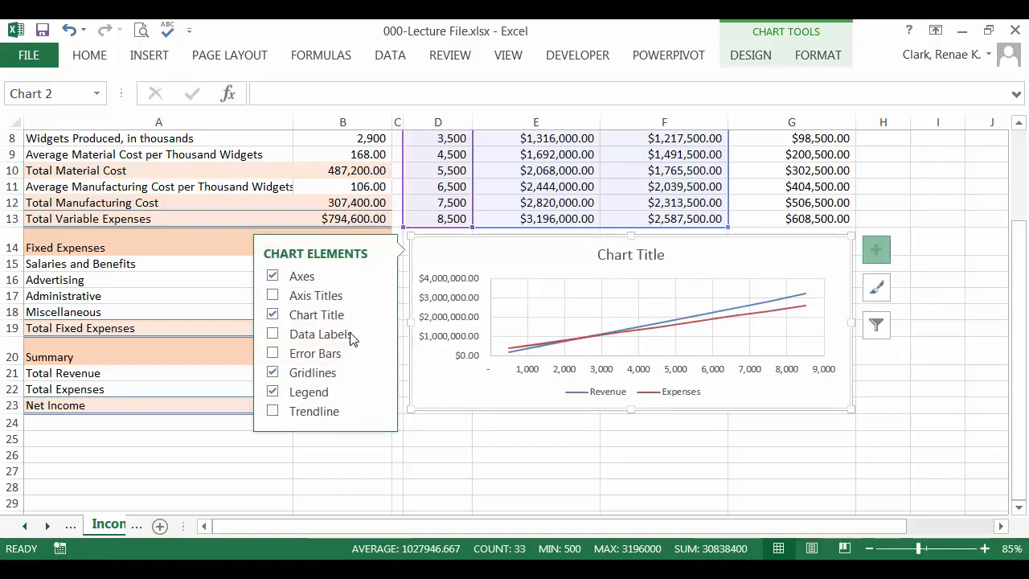
{"action": "left_click", "coordinate": [273, 314]}
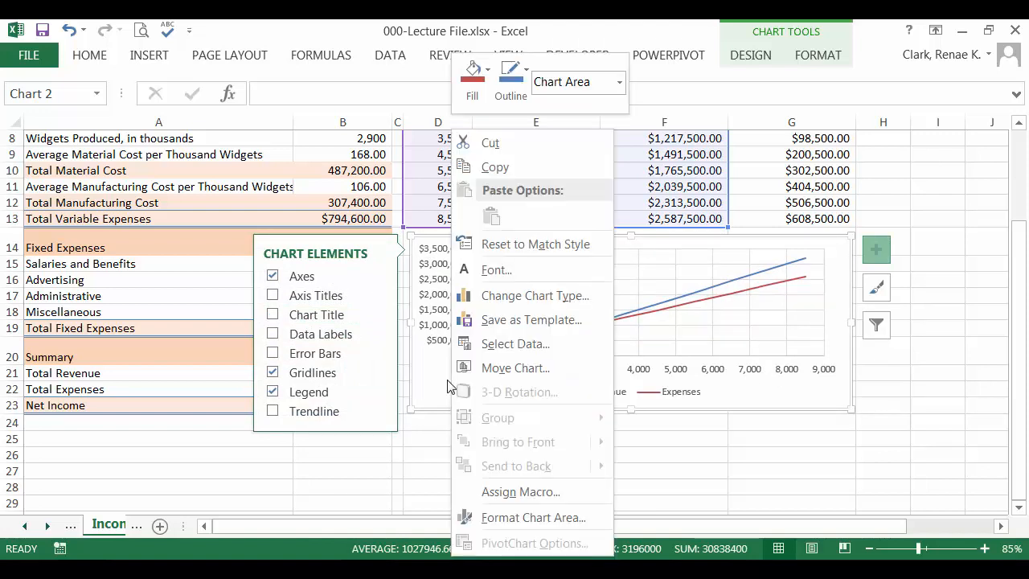
{"action": "left_click", "coordinate": [532, 517]}
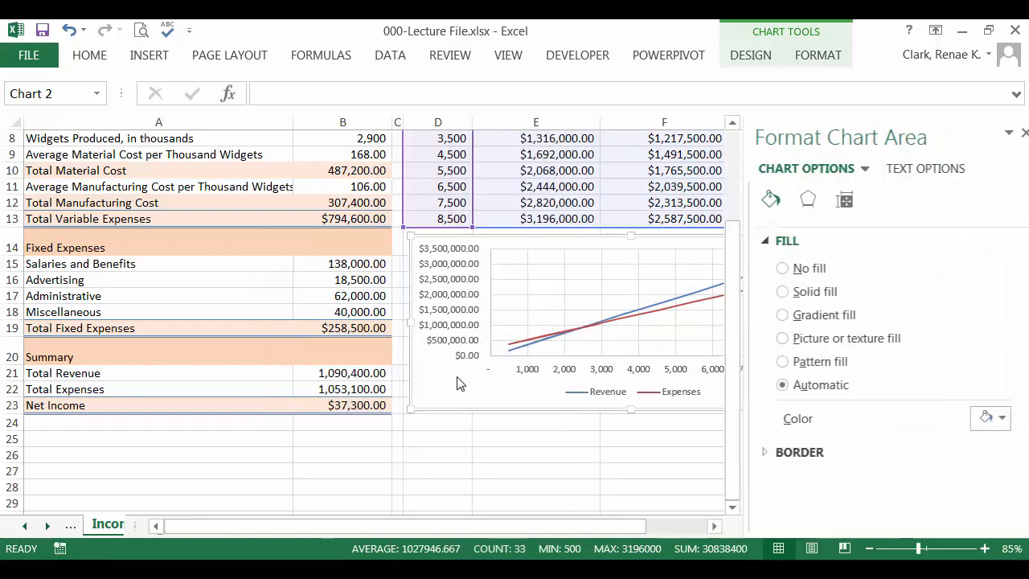
{"action": "left_click", "coordinate": [781, 291]}
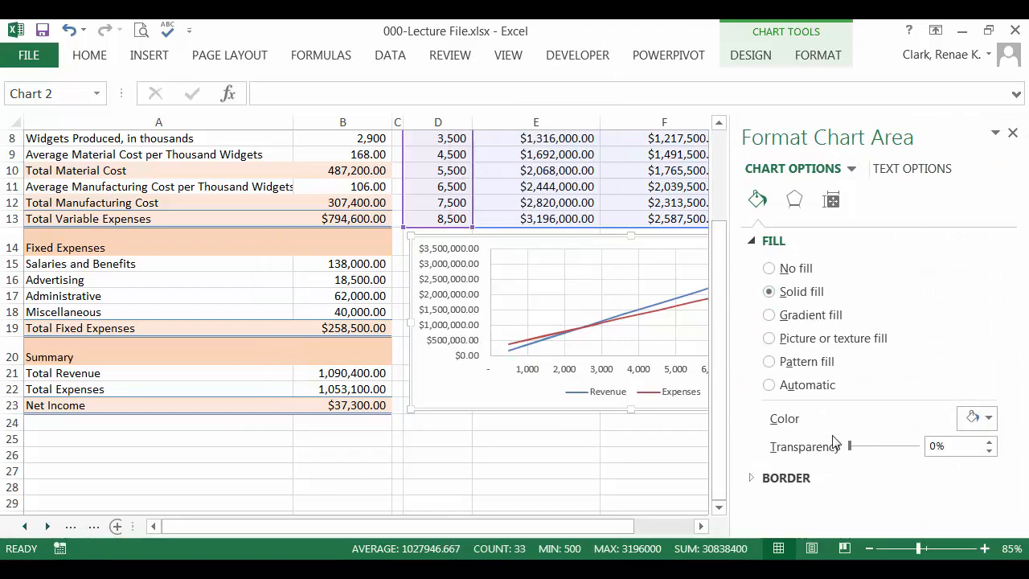
{"action": "left_click", "coordinate": [990, 418]}
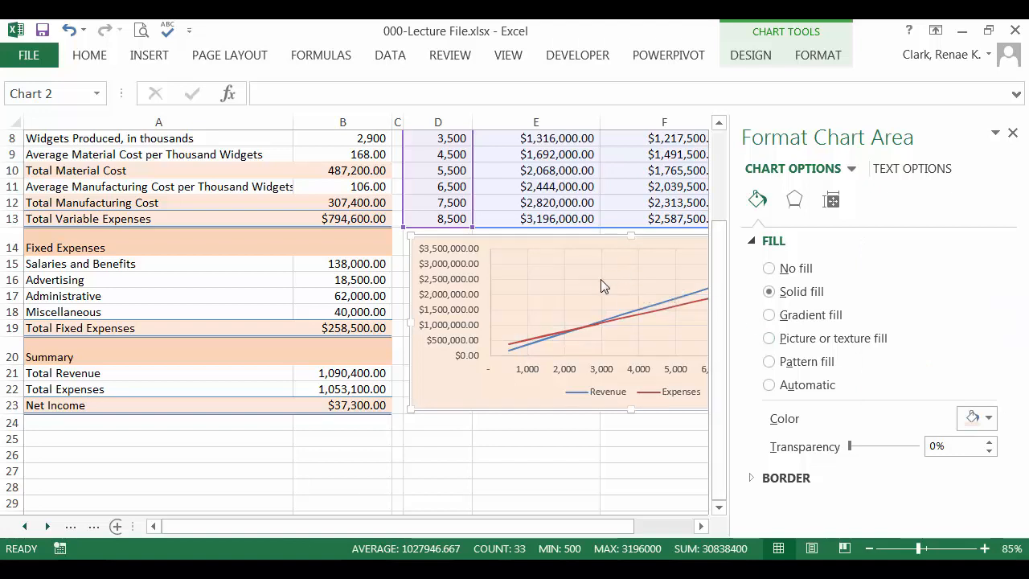
{"action": "right_click", "coordinate": [563, 321]}
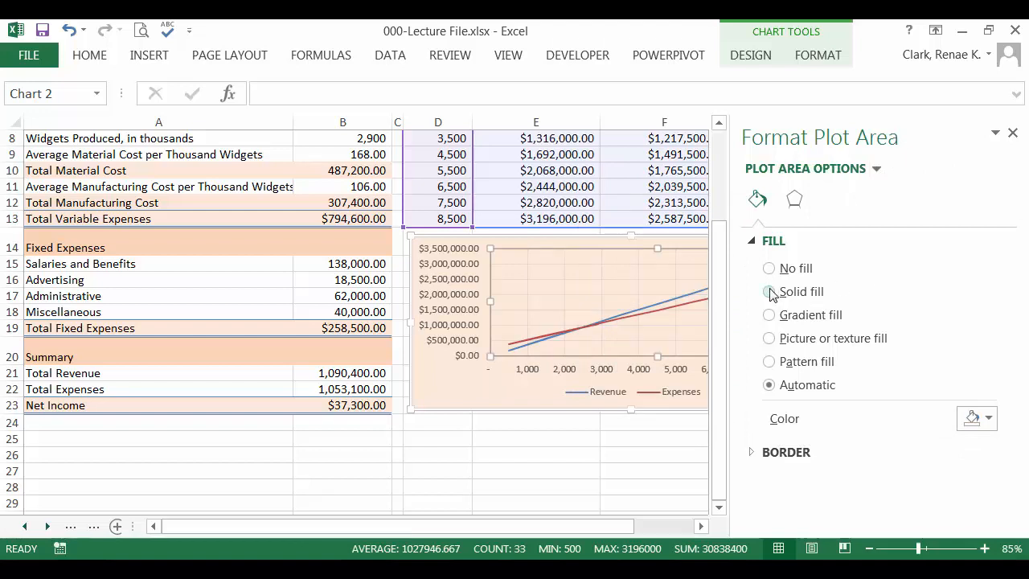
{"action": "left_click", "coordinate": [769, 291]}
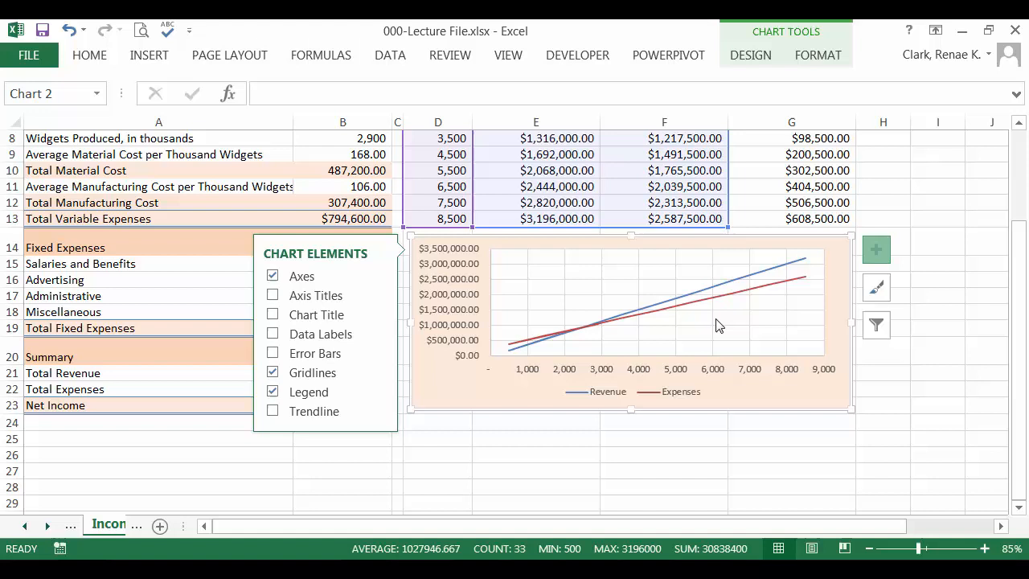
{"action": "mouse_move", "coordinate": [629, 323]}
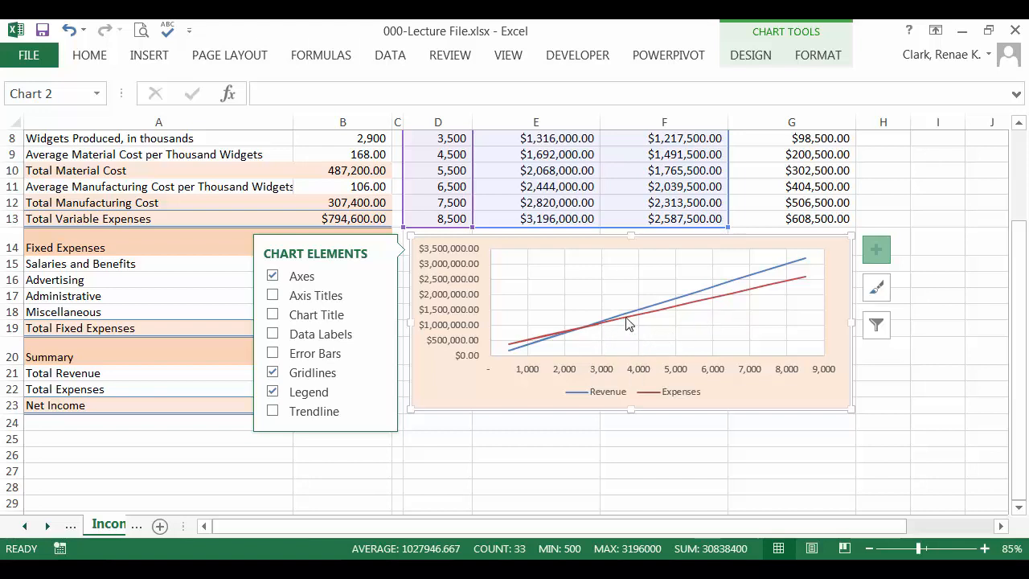
{"action": "mouse_move", "coordinate": [571, 335]}
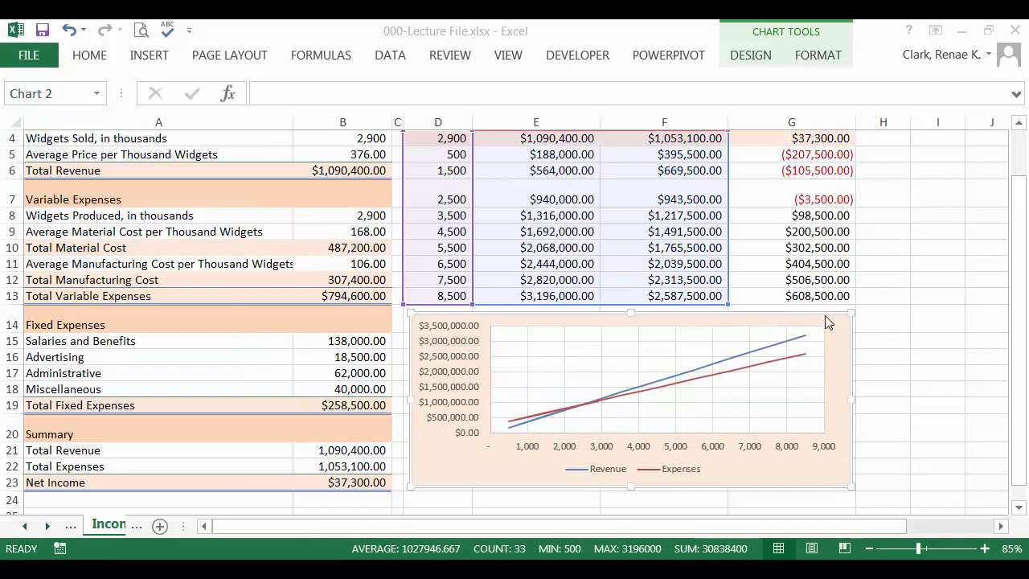
Set the horizontal axis minimum bound to 500 and maximum to 8,500.
{"action": "left_click", "coordinate": [876, 327]}
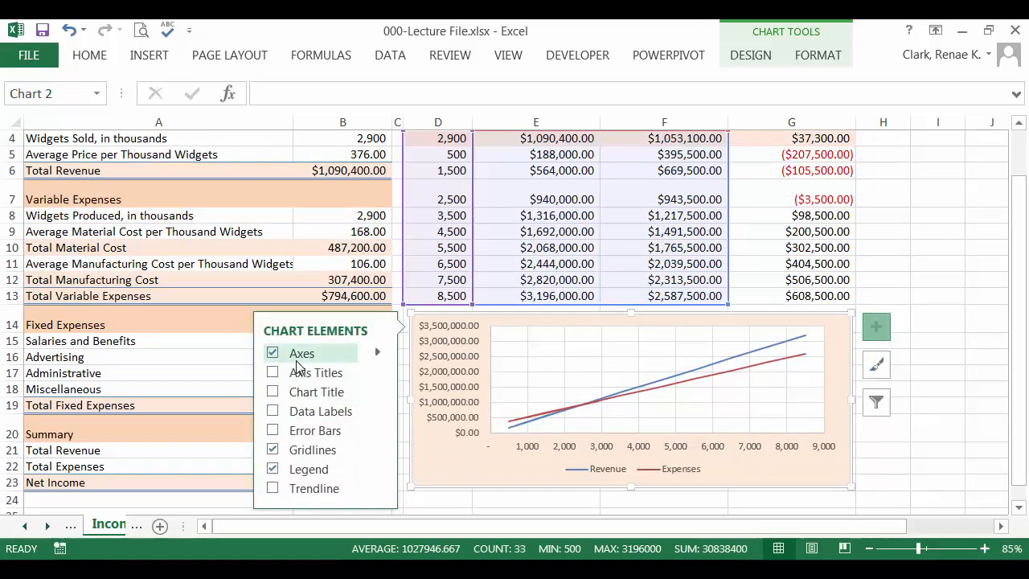
{"action": "mouse_move", "coordinate": [310, 363]}
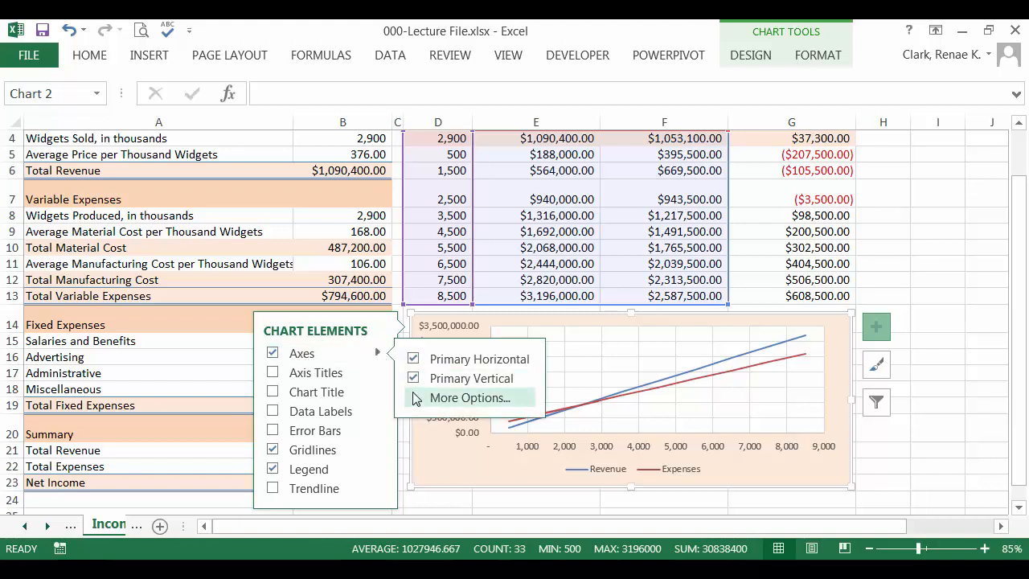
{"action": "left_click", "coordinate": [470, 397]}
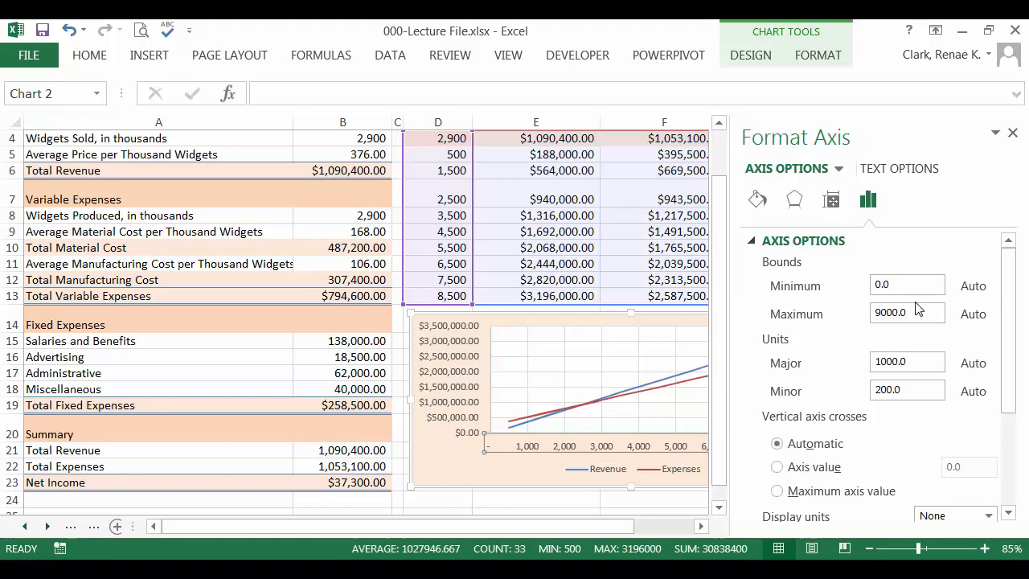
{"action": "triple_click", "coordinate": [906, 285]}
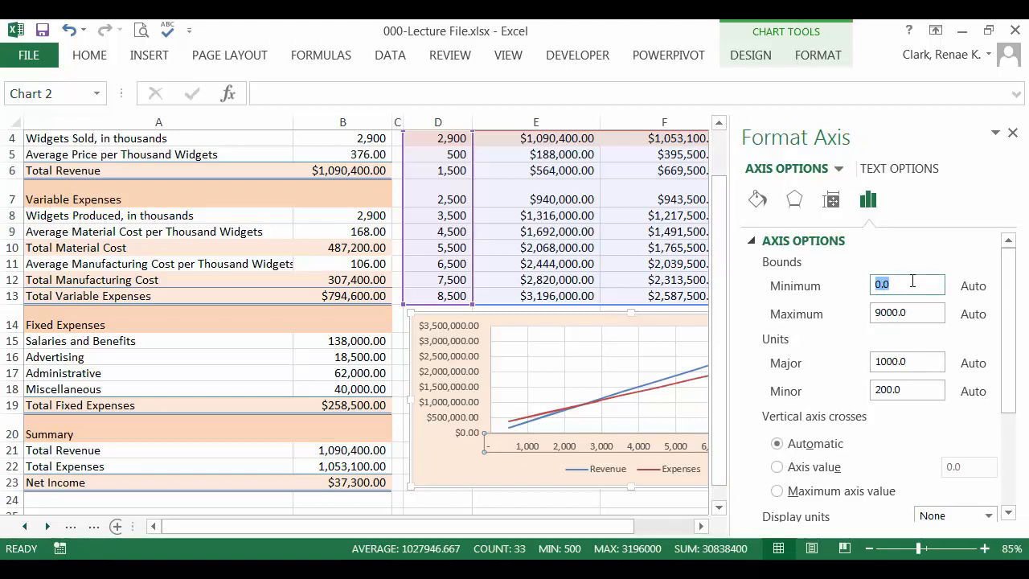
{"action": "type", "text": "500"}
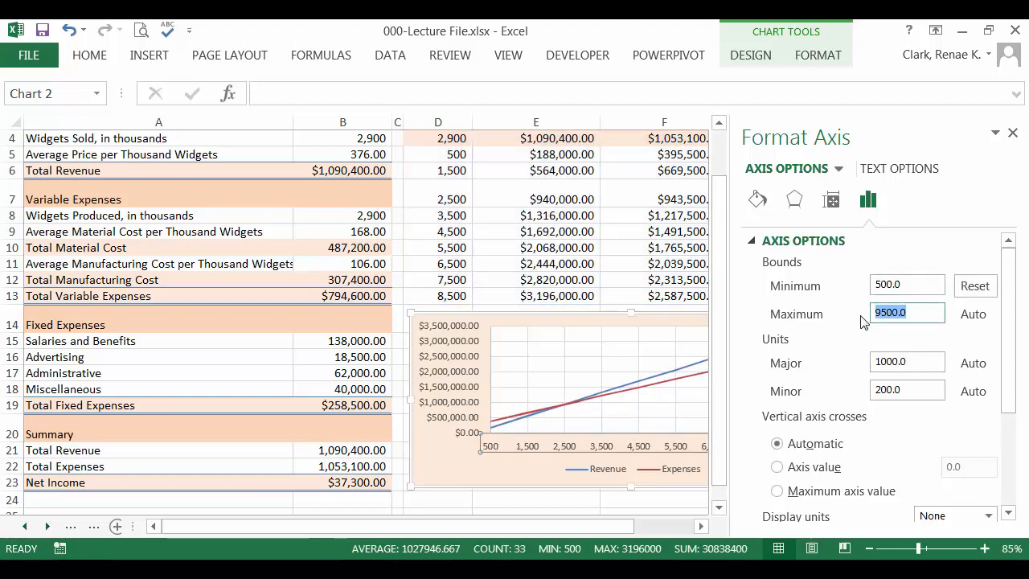
{"action": "type", "text": "8500"}
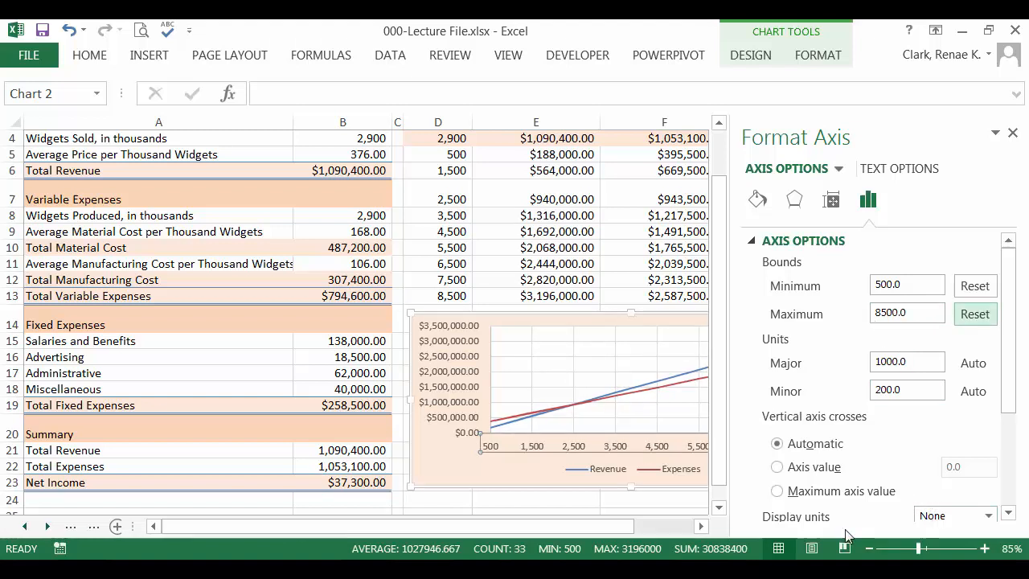
{"action": "mouse_move", "coordinate": [440, 467]}
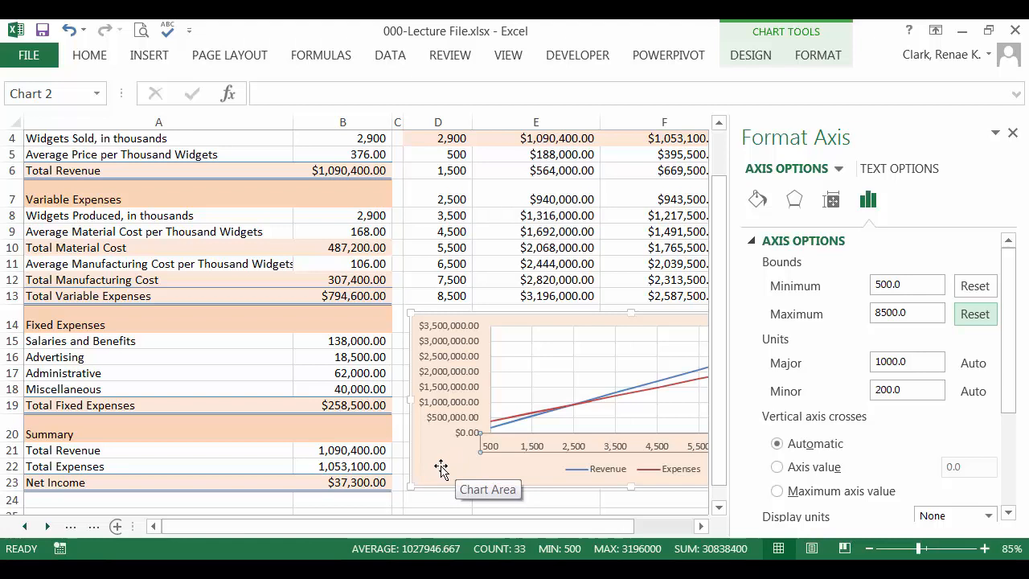
{"action": "mouse_move", "coordinate": [446, 399]}
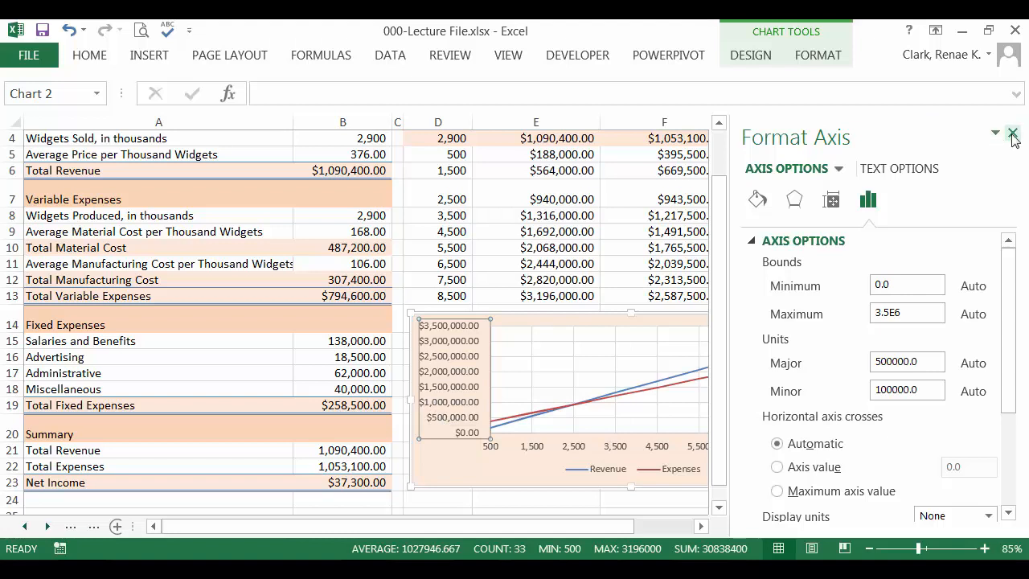
Close the Format Axis pane and deselect the chart by clicking cell D24.
{"action": "left_click", "coordinate": [1013, 132]}
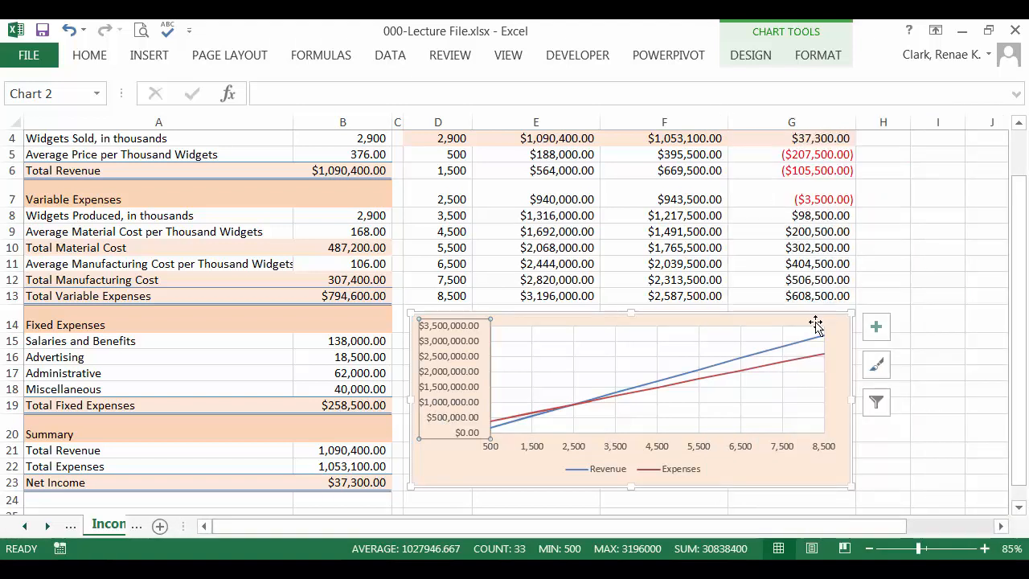
{"action": "mouse_move", "coordinate": [599, 414]}
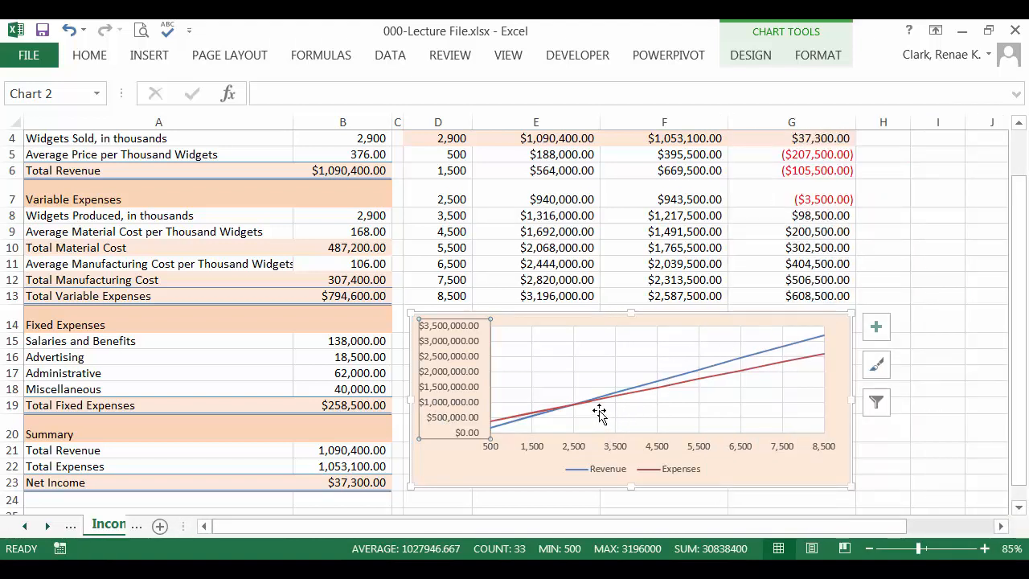
{"action": "mouse_move", "coordinate": [602, 423]}
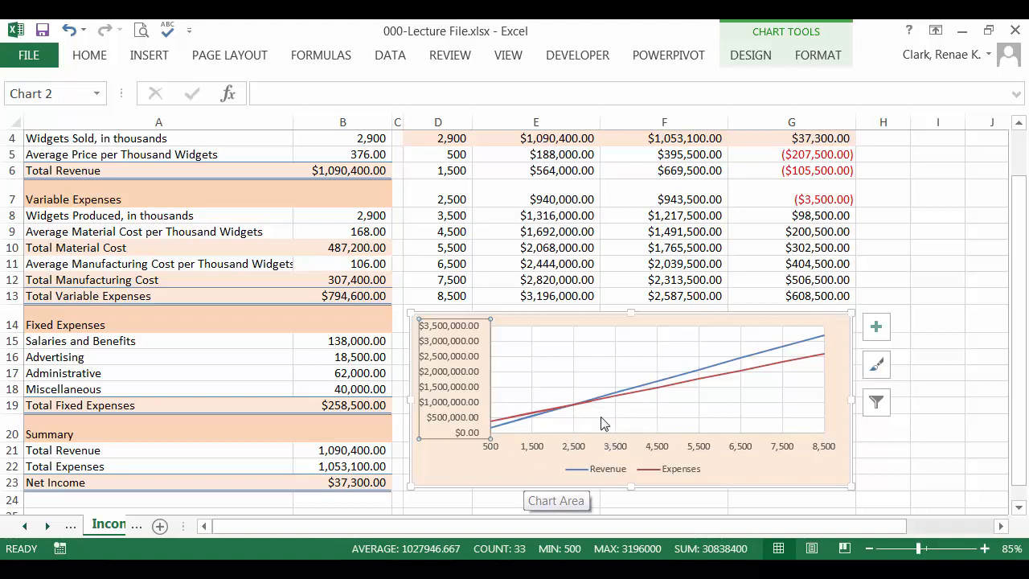
{"action": "mouse_move", "coordinate": [574, 422]}
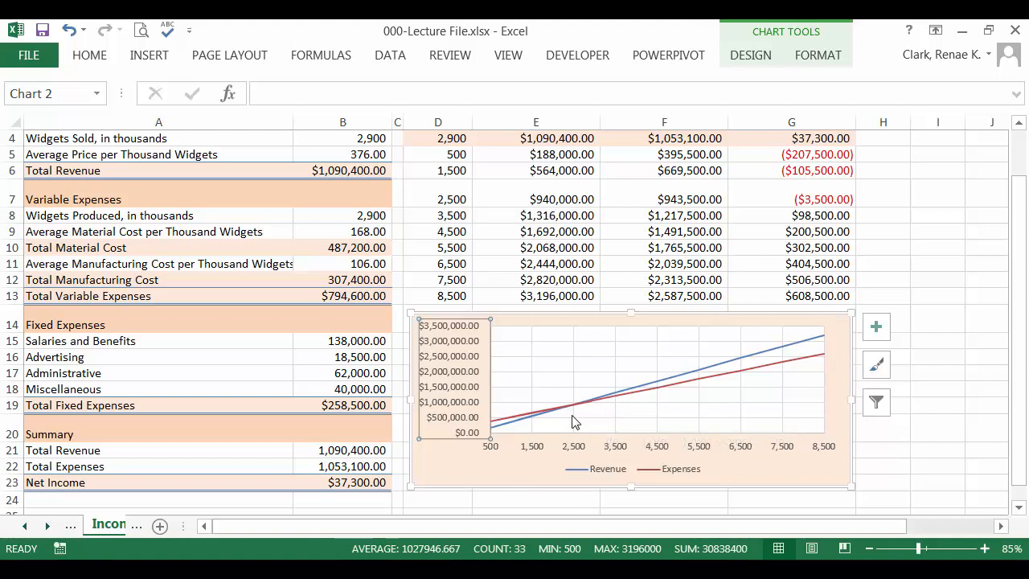
{"action": "mouse_move", "coordinate": [420, 496]}
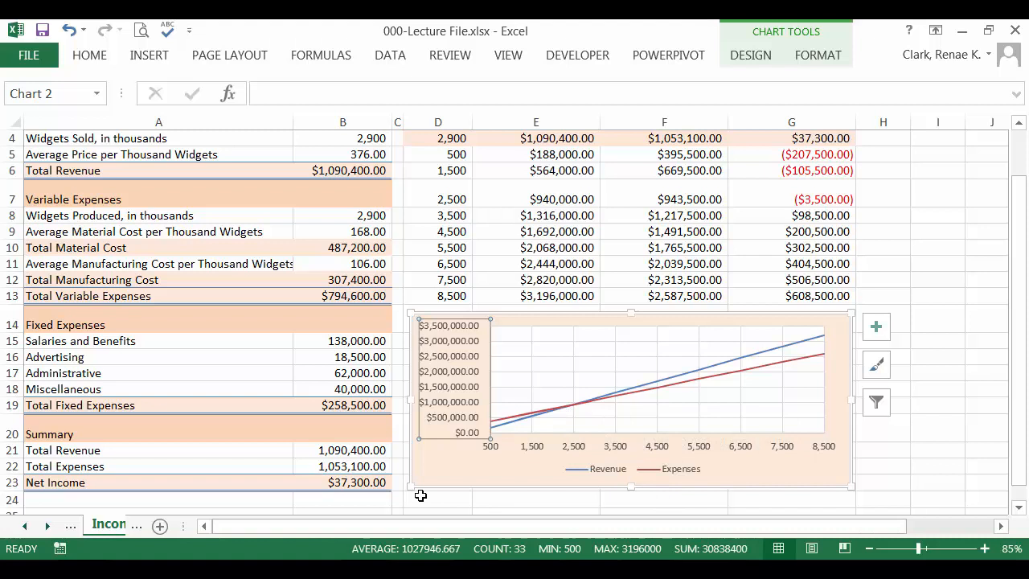
{"action": "left_click", "coordinate": [437, 499]}
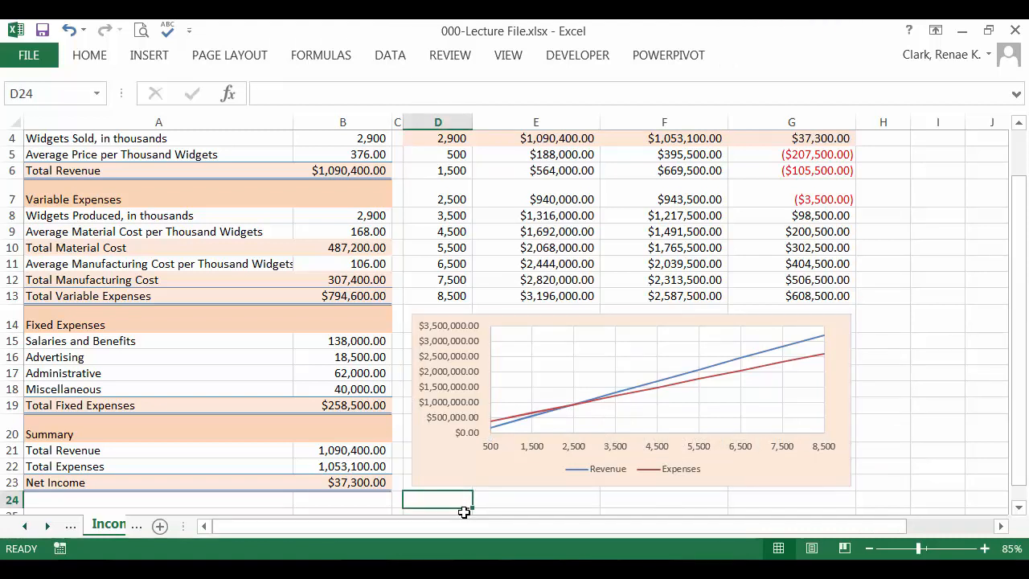